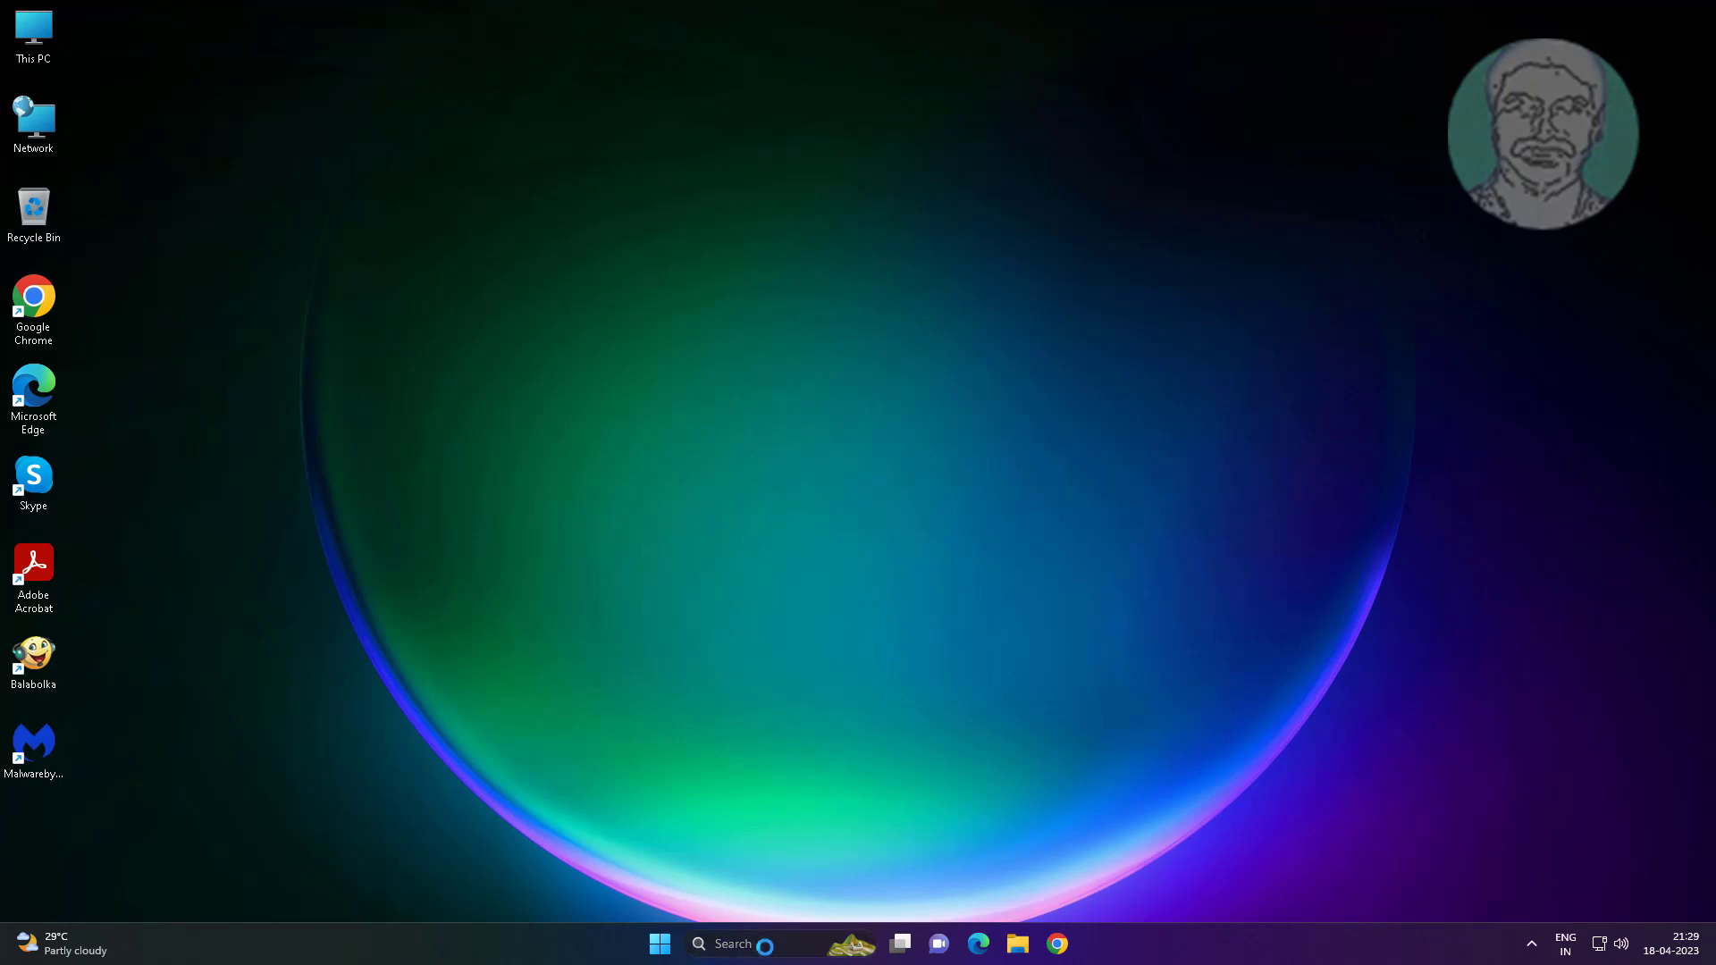
# Launch System Configuration by searching 'msconfig' from the taskbar
pyautogui.write('msconfig')
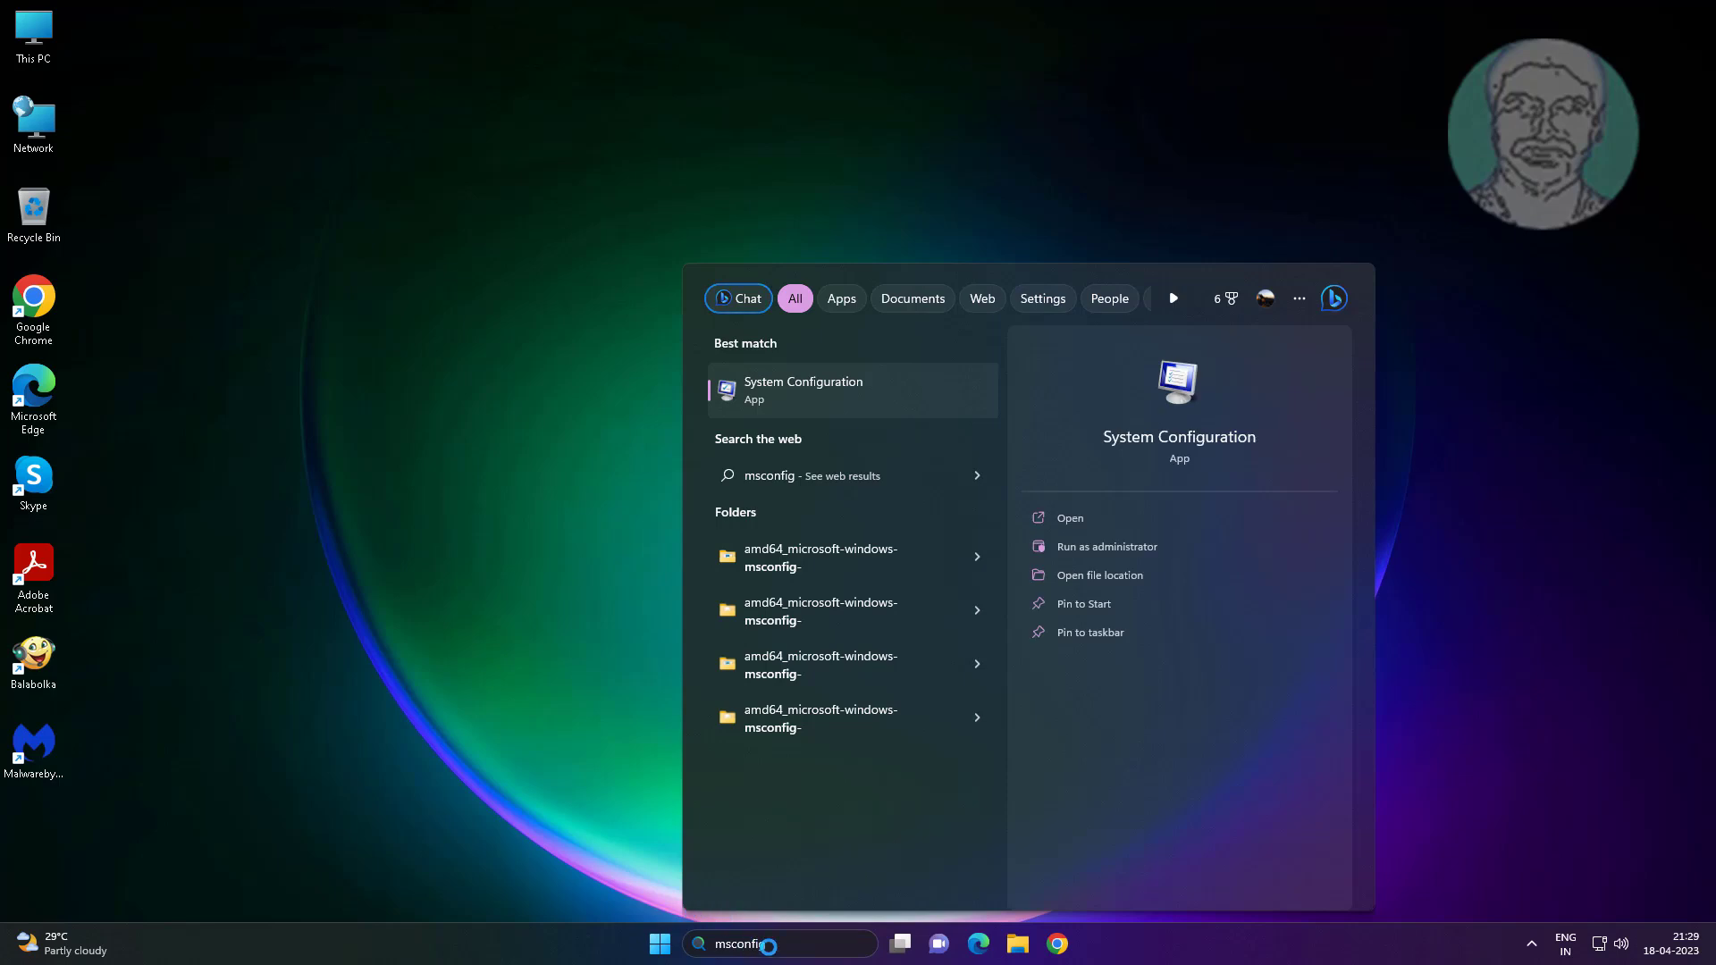
pyautogui.click(803, 390)
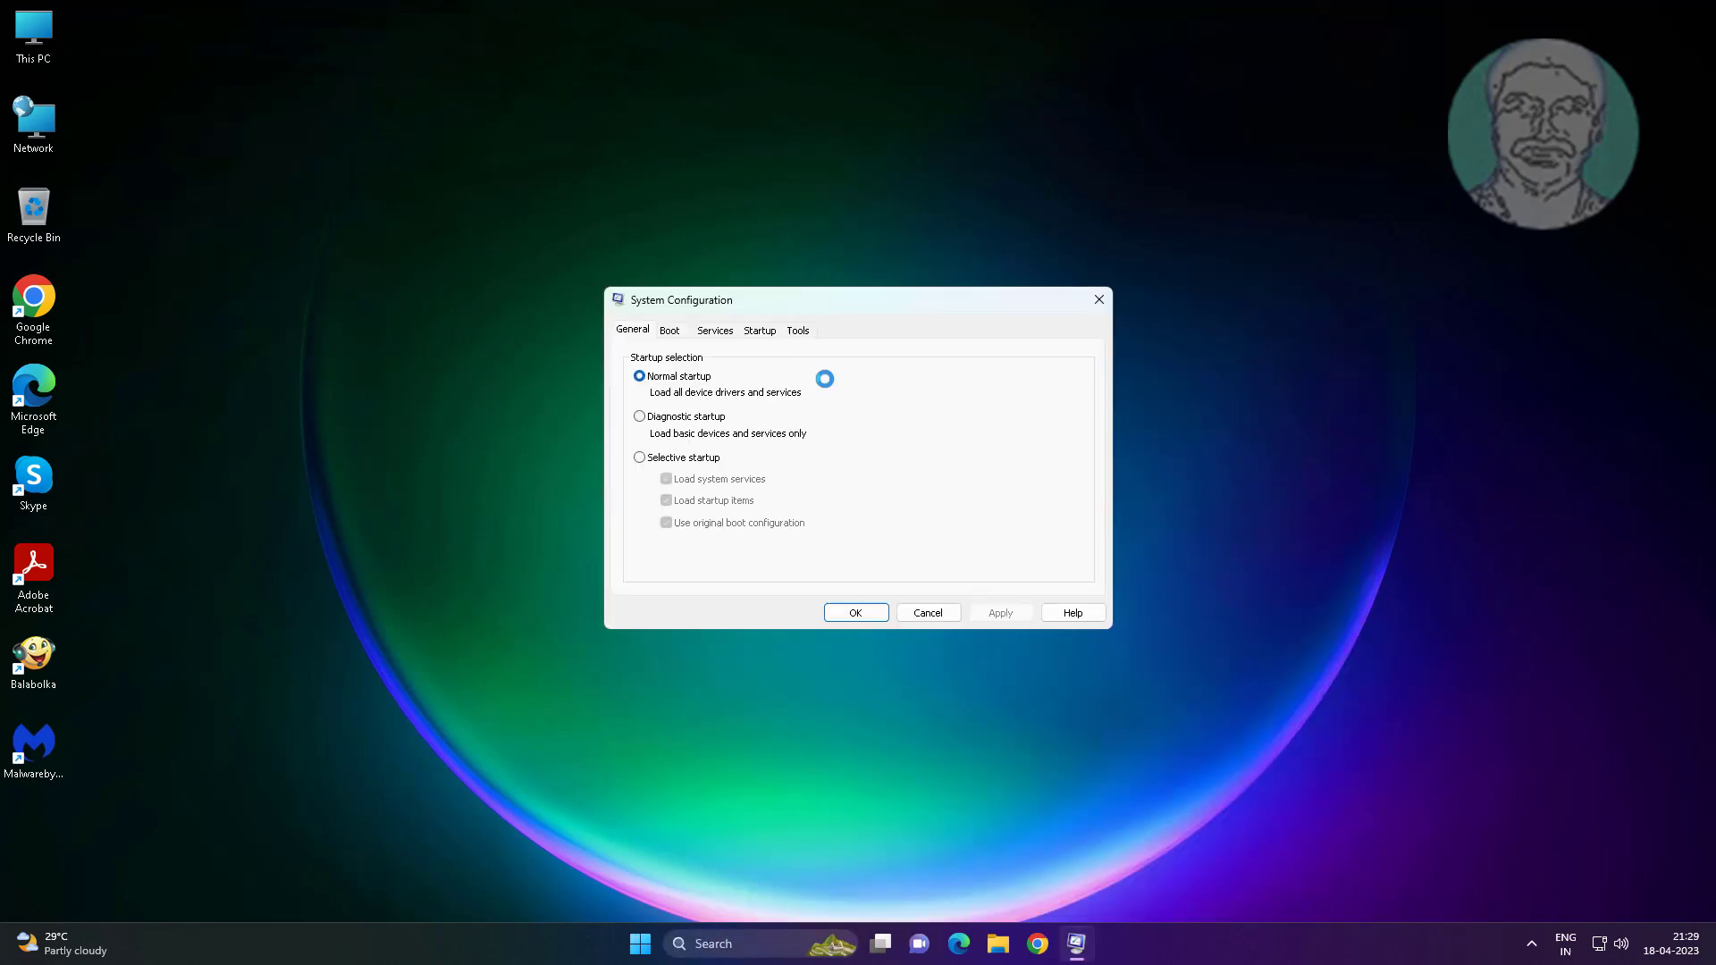
# Hide Microsoft services, disable all third-party services except Malwarebytes Service, and apply
pyautogui.click(714, 330)
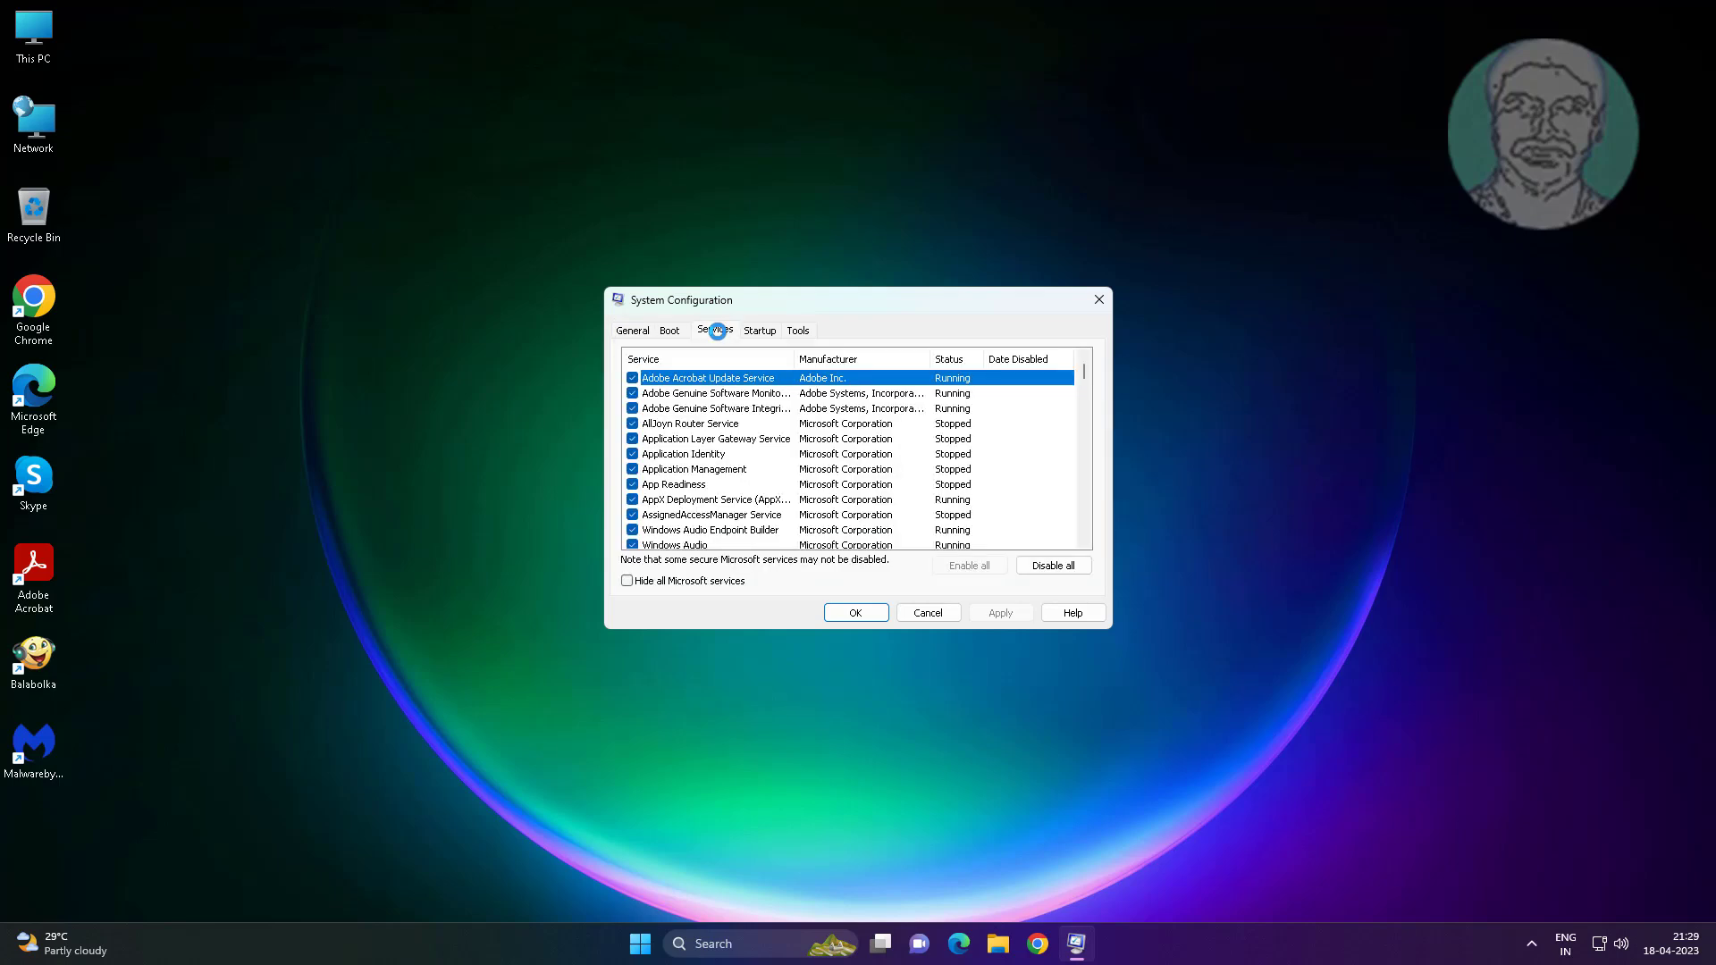
pyautogui.click(628, 581)
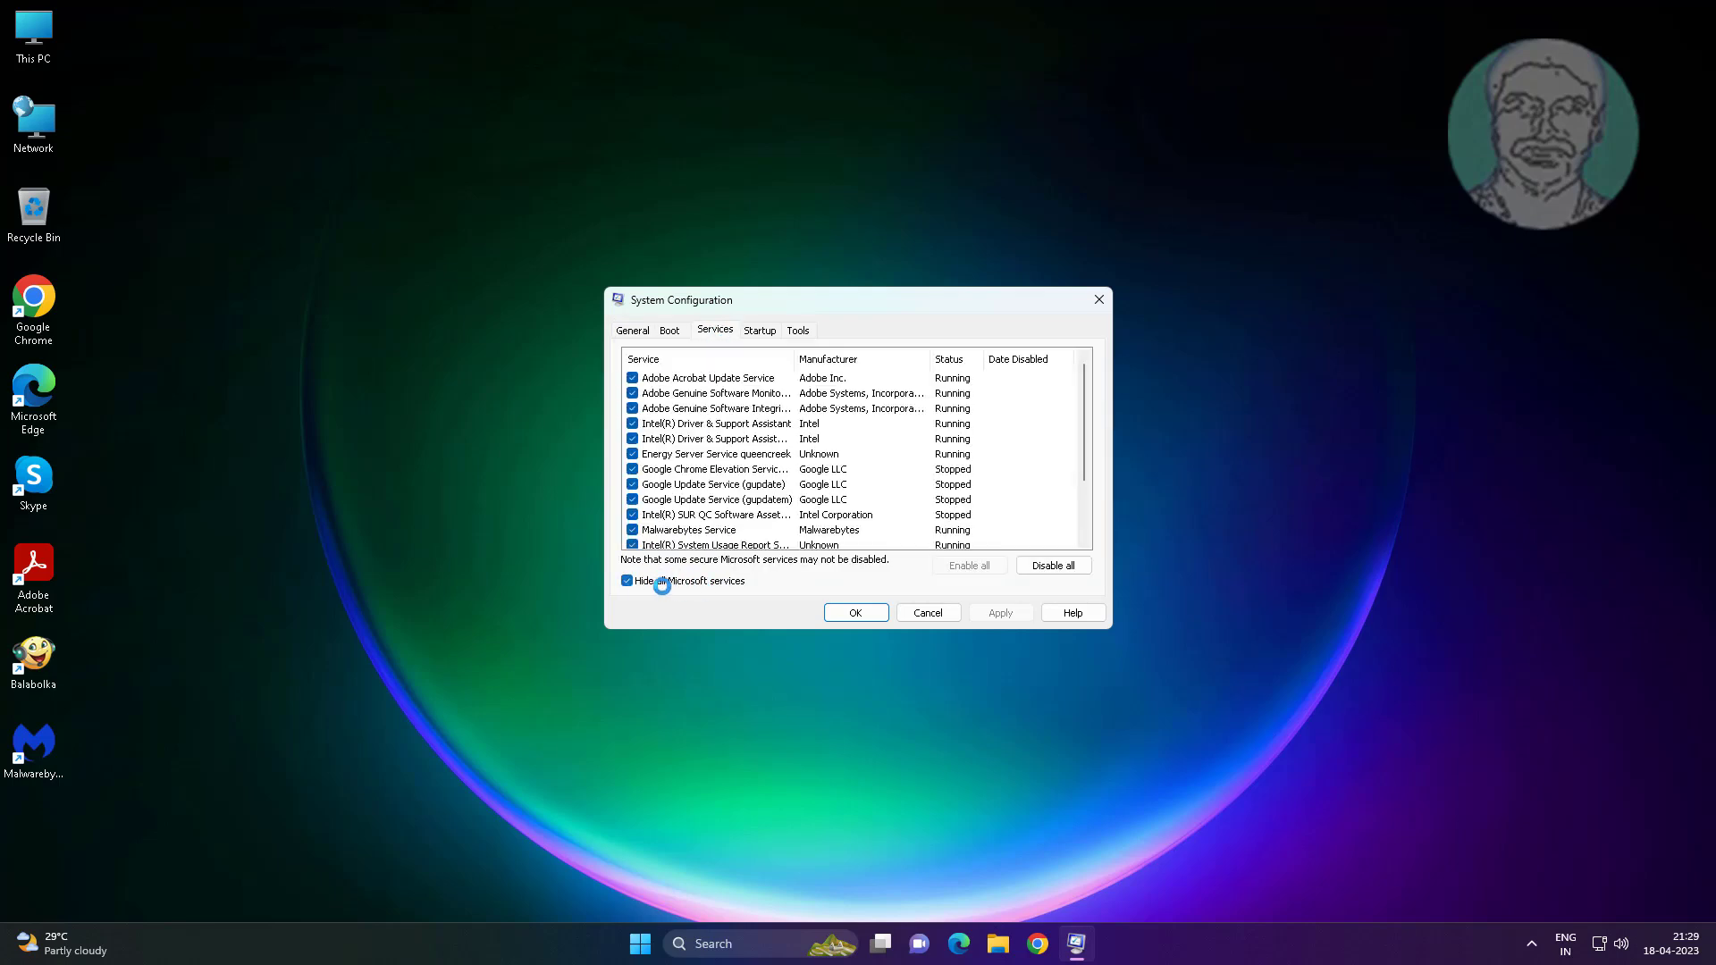
pyautogui.click(1051, 565)
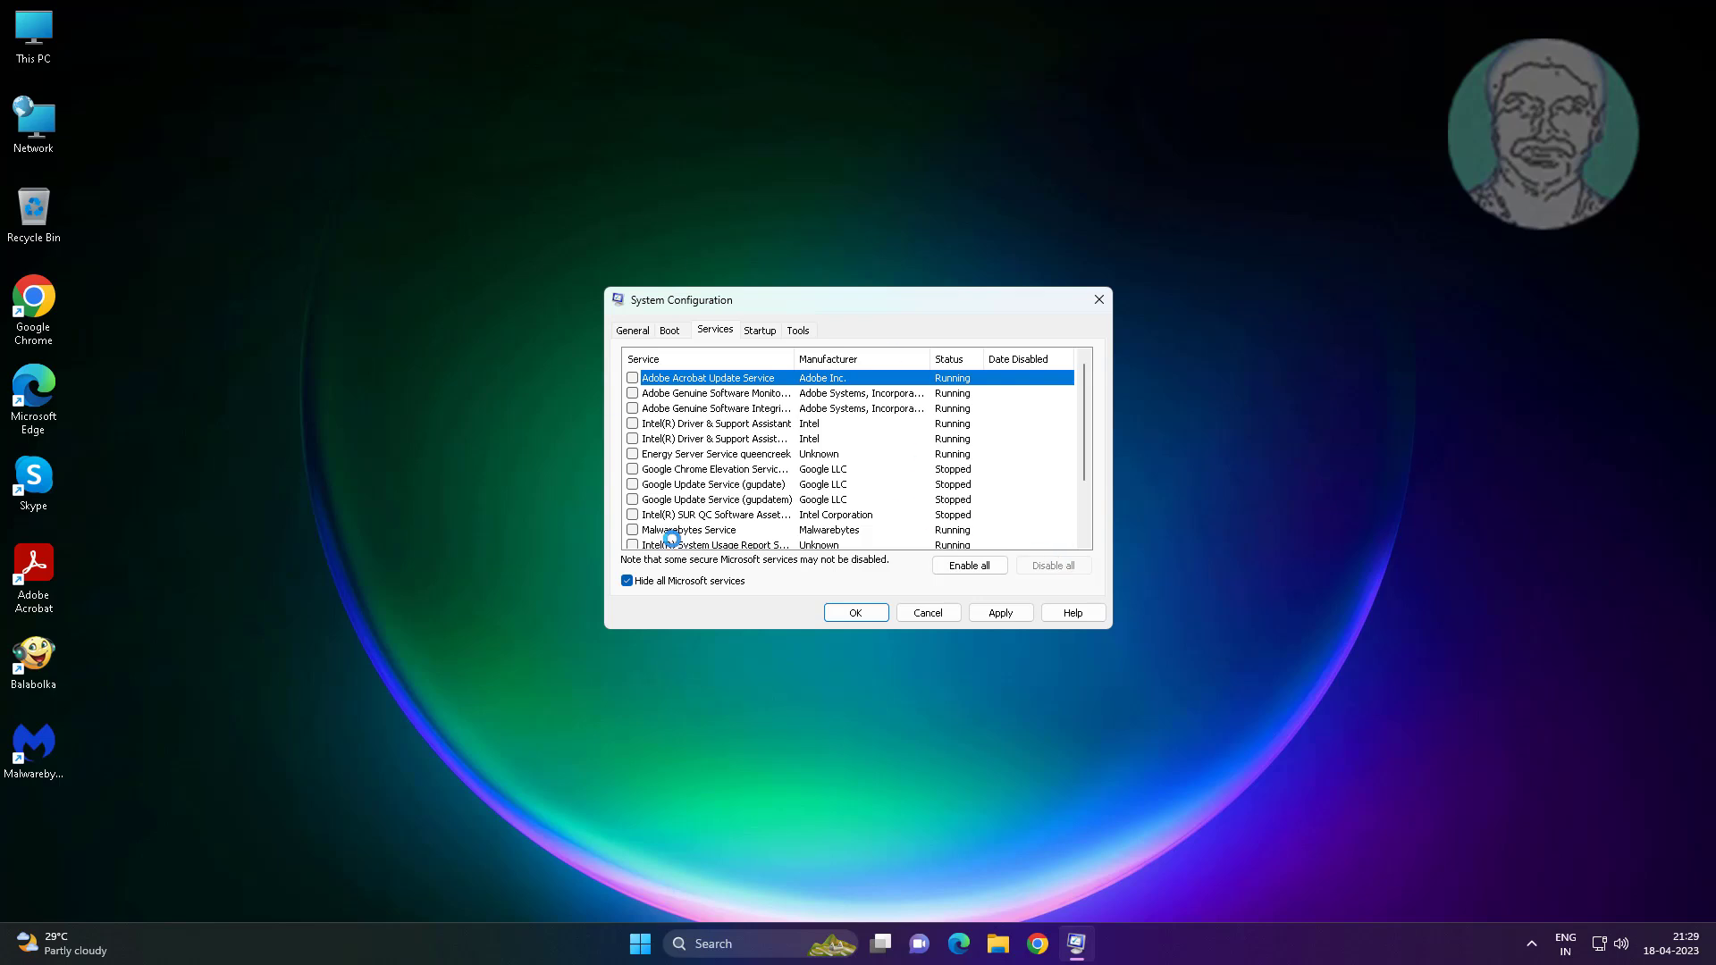
pyautogui.click(997, 612)
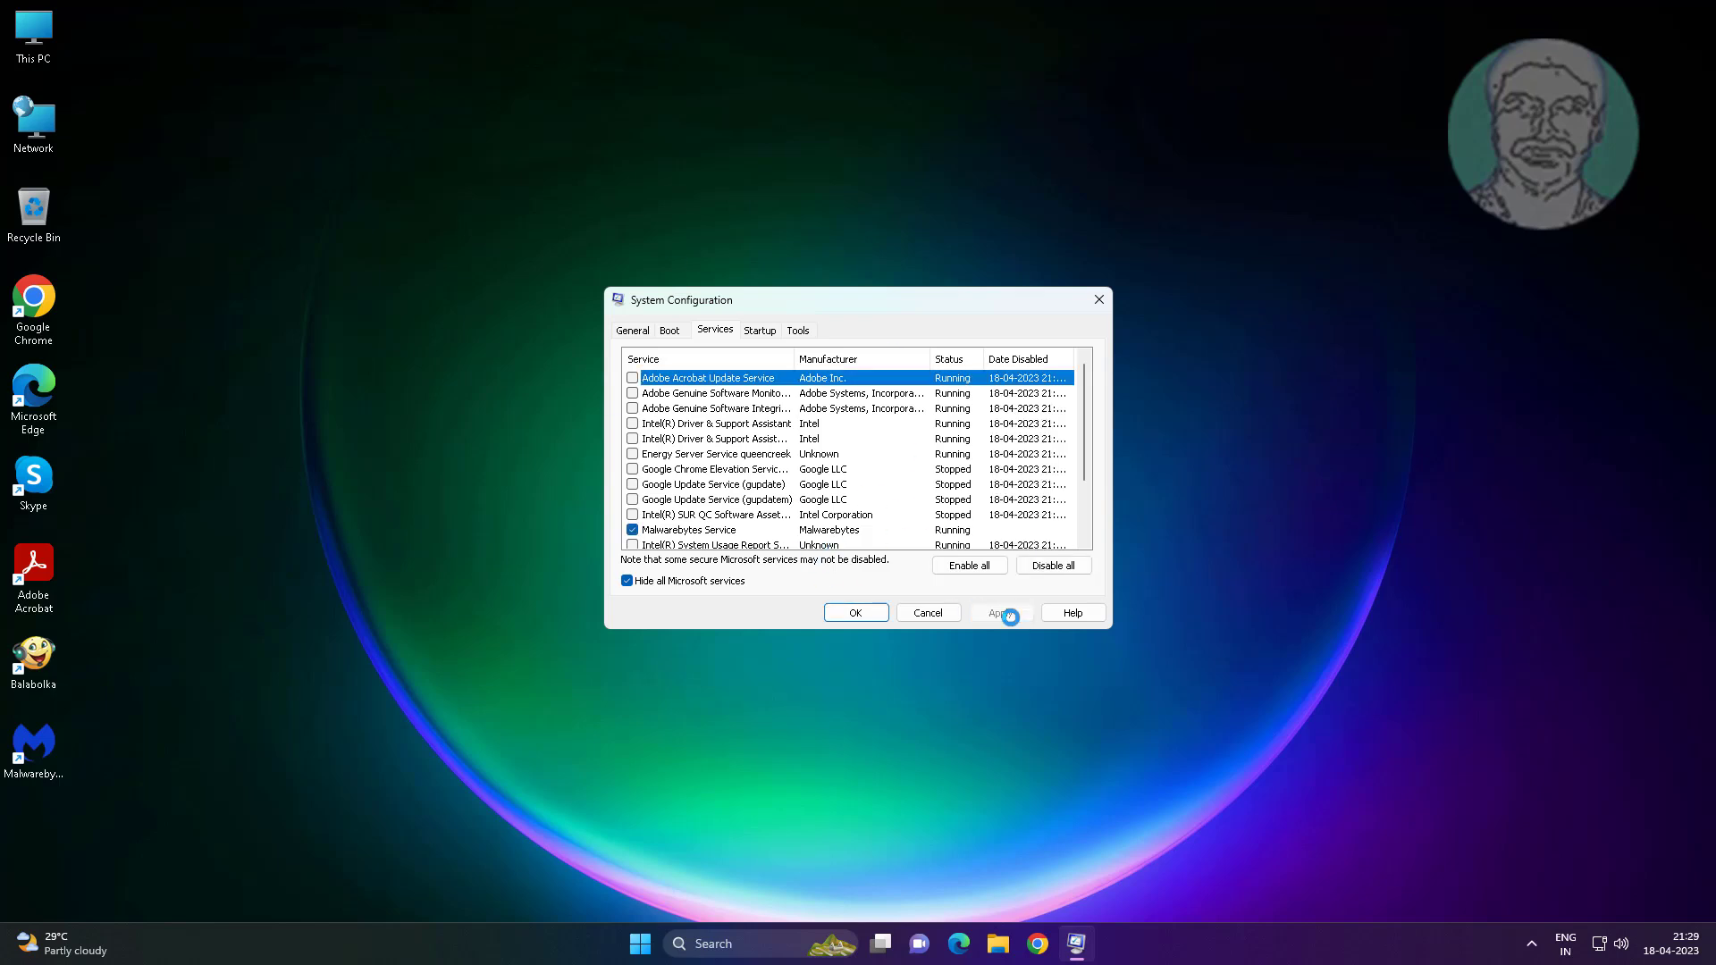
pyautogui.click(757, 329)
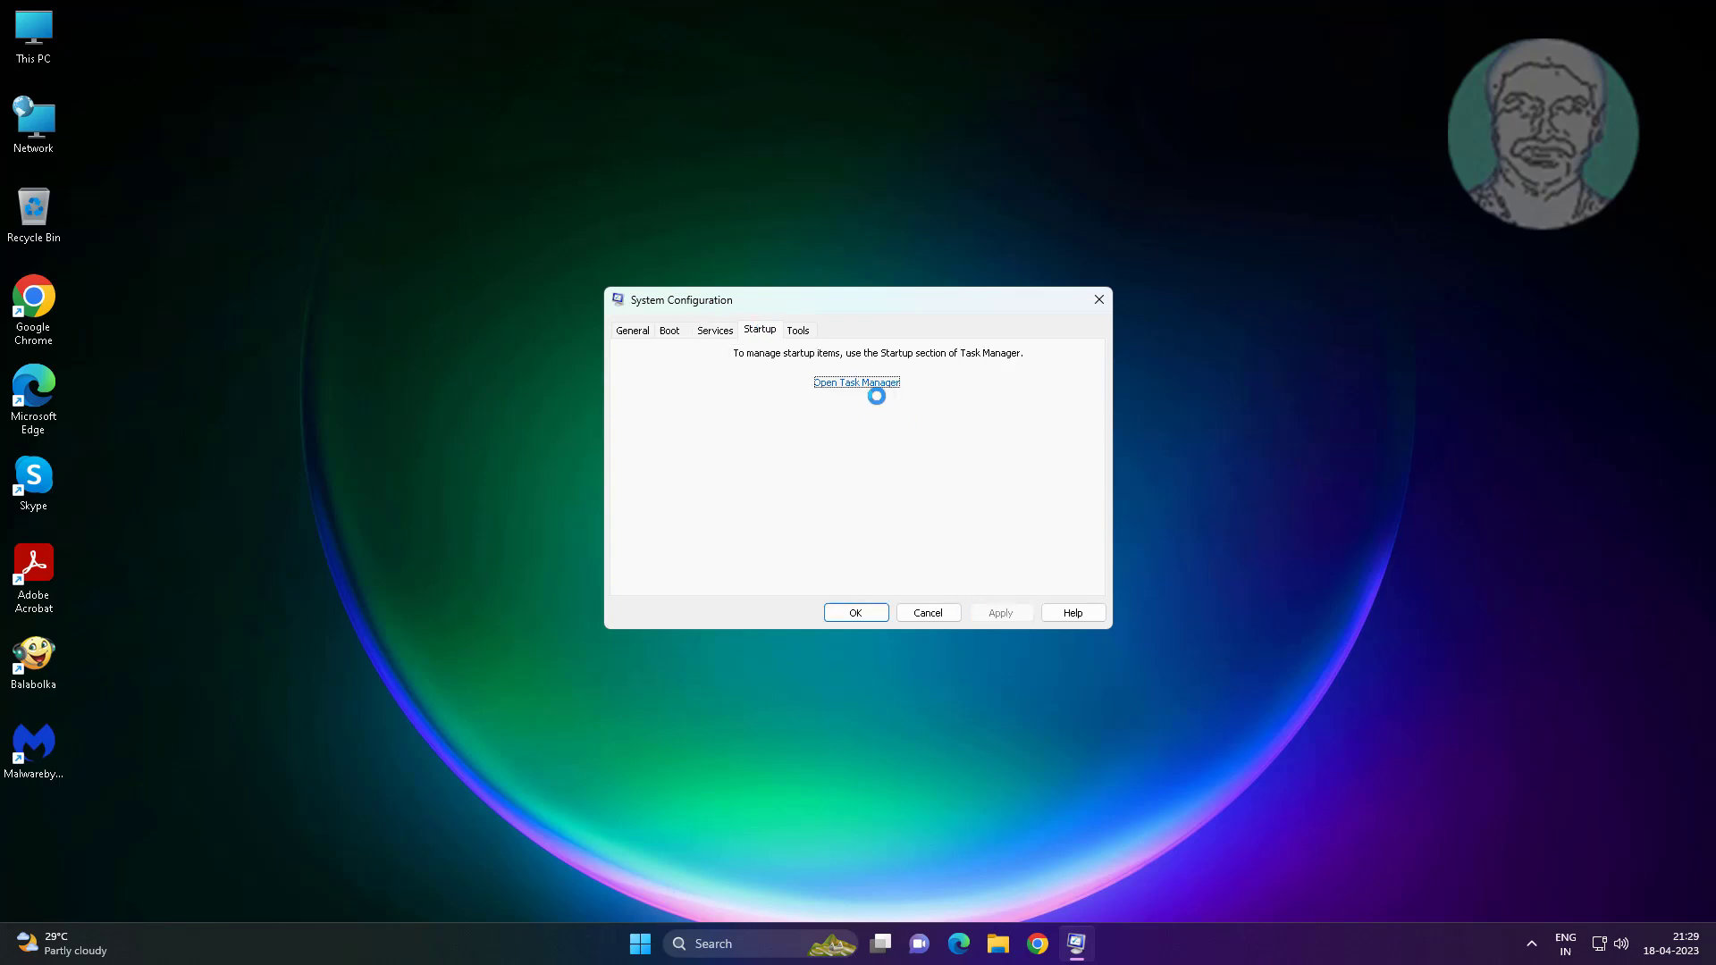
# Disable the Update and Intel Graphics Command Center startup apps, then confirm System Configuration
pyautogui.click(856, 382)
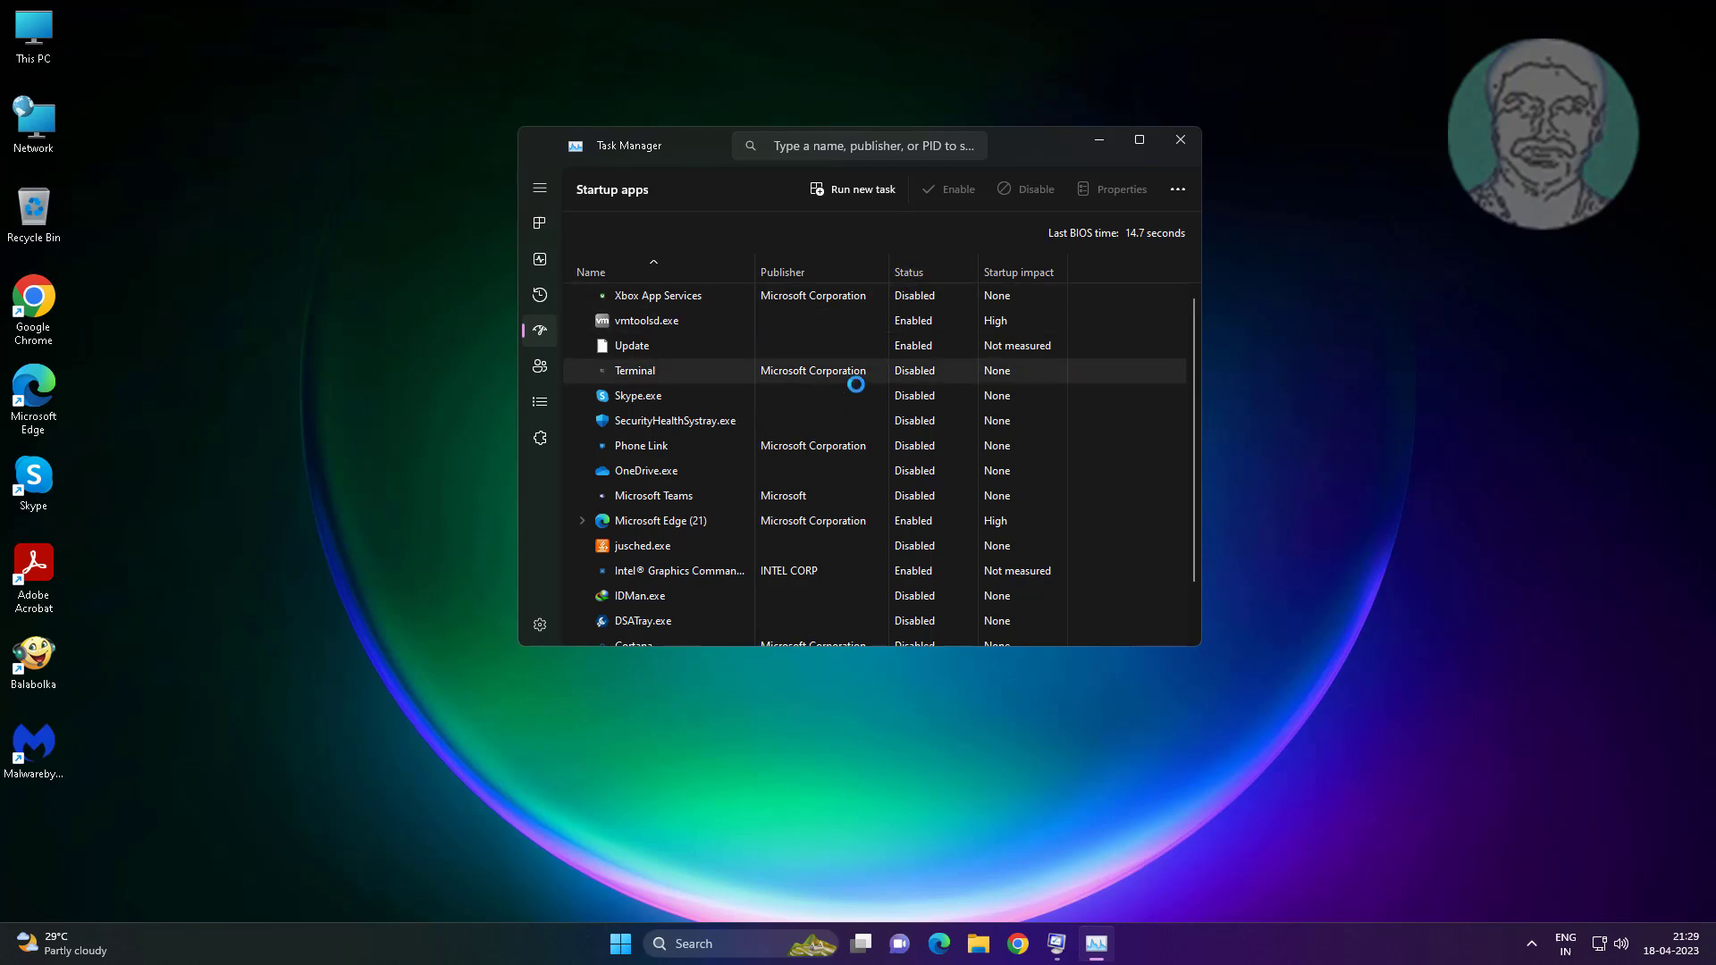
pyautogui.click(658, 295)
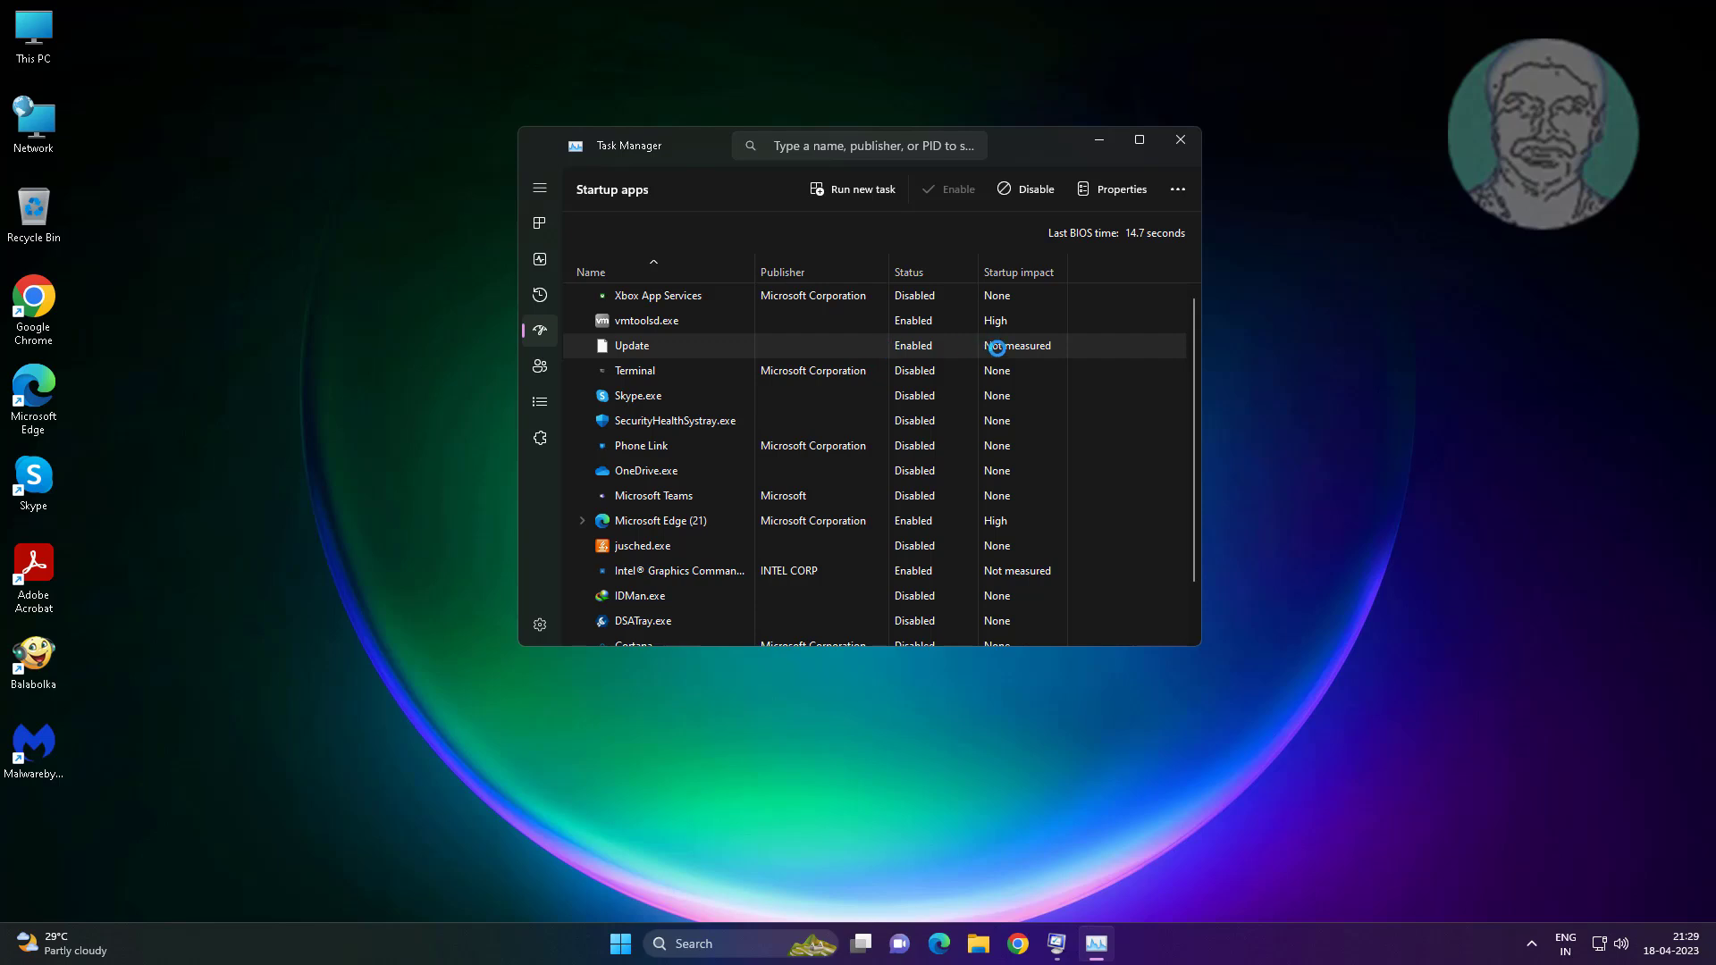
pyautogui.click(1033, 188)
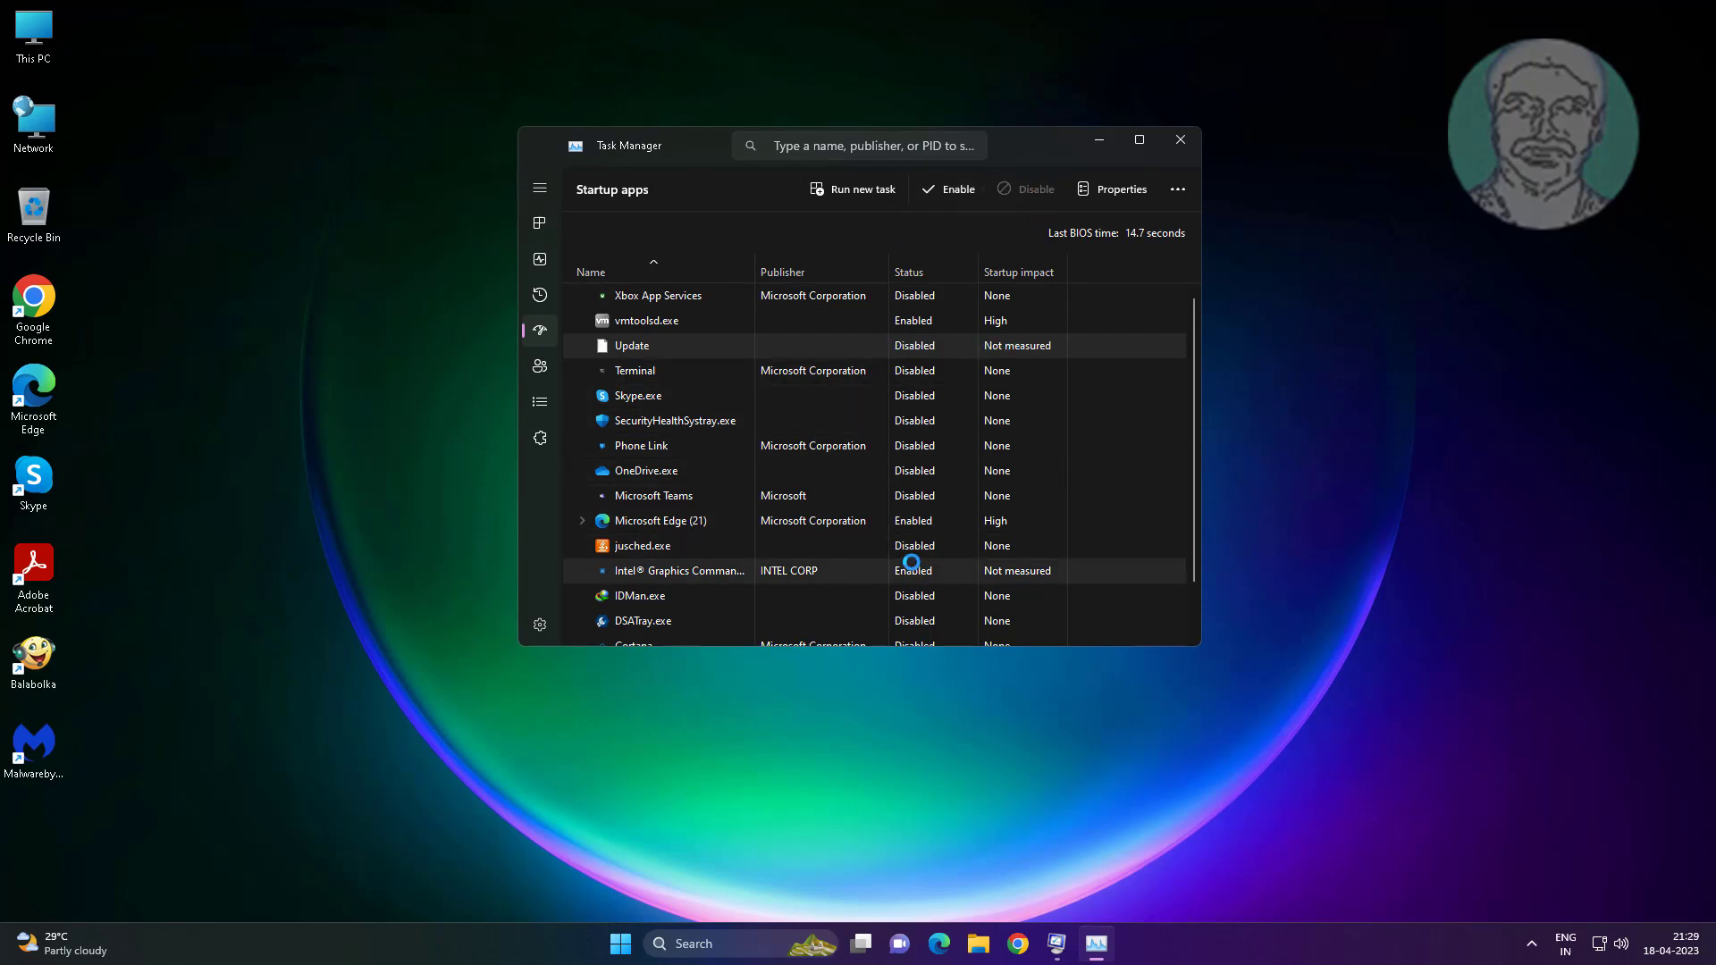
pyautogui.click(679, 570)
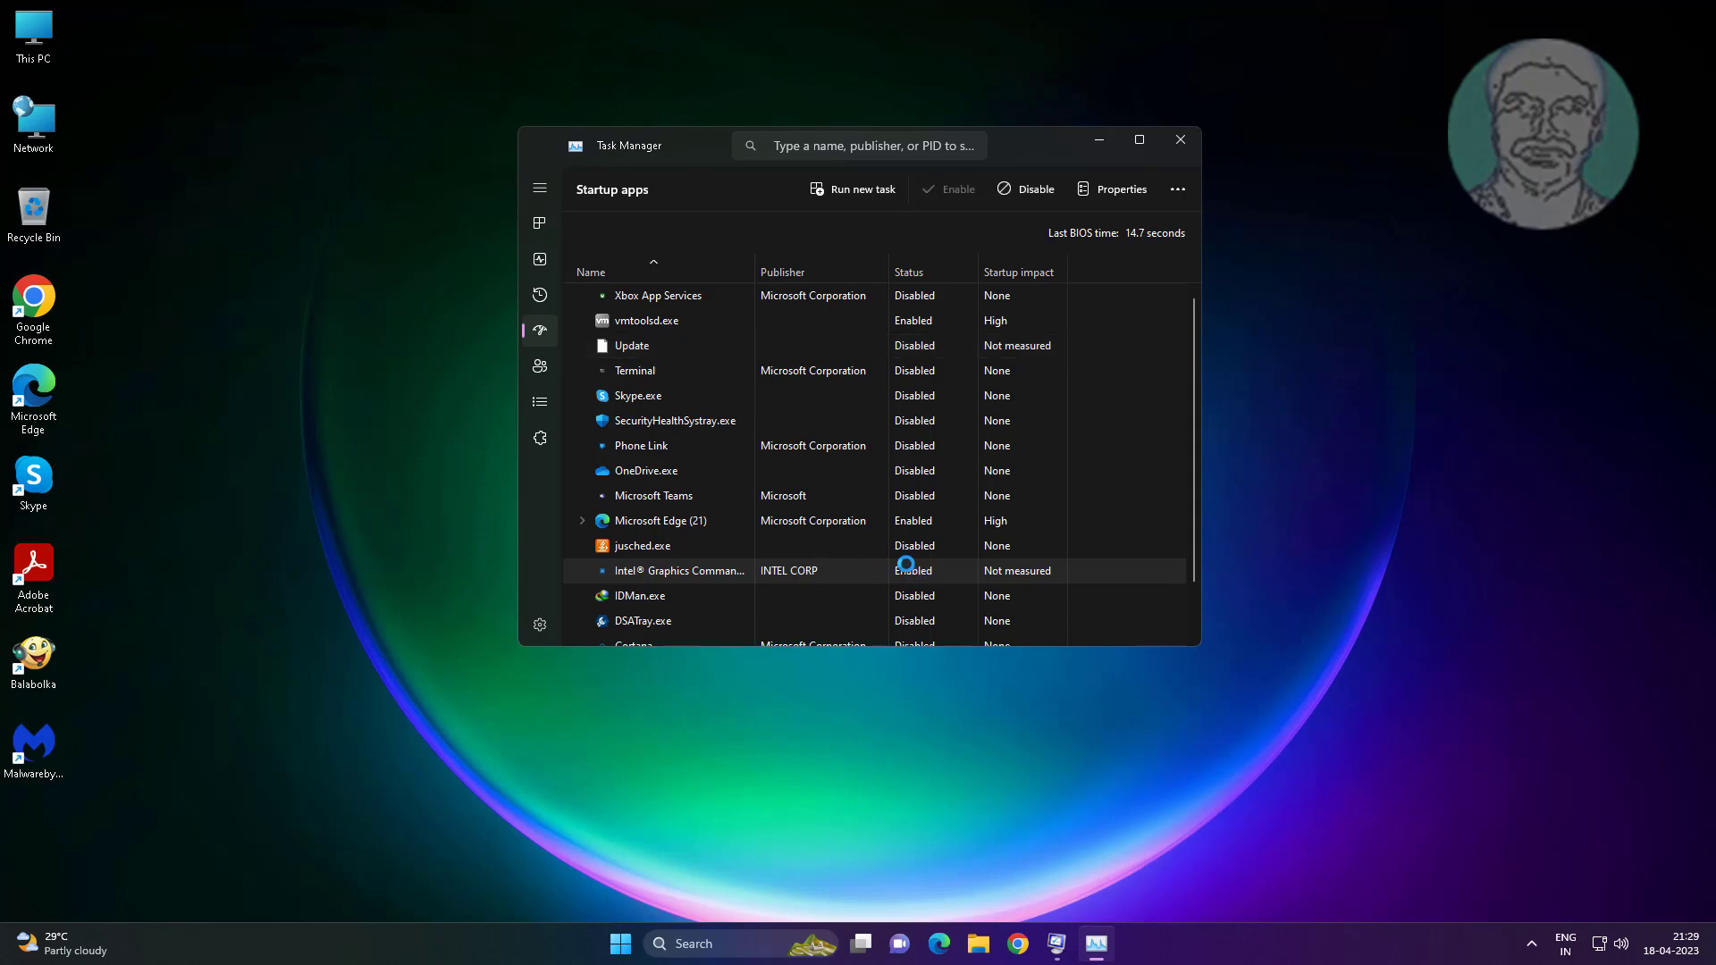
pyautogui.click(1031, 188)
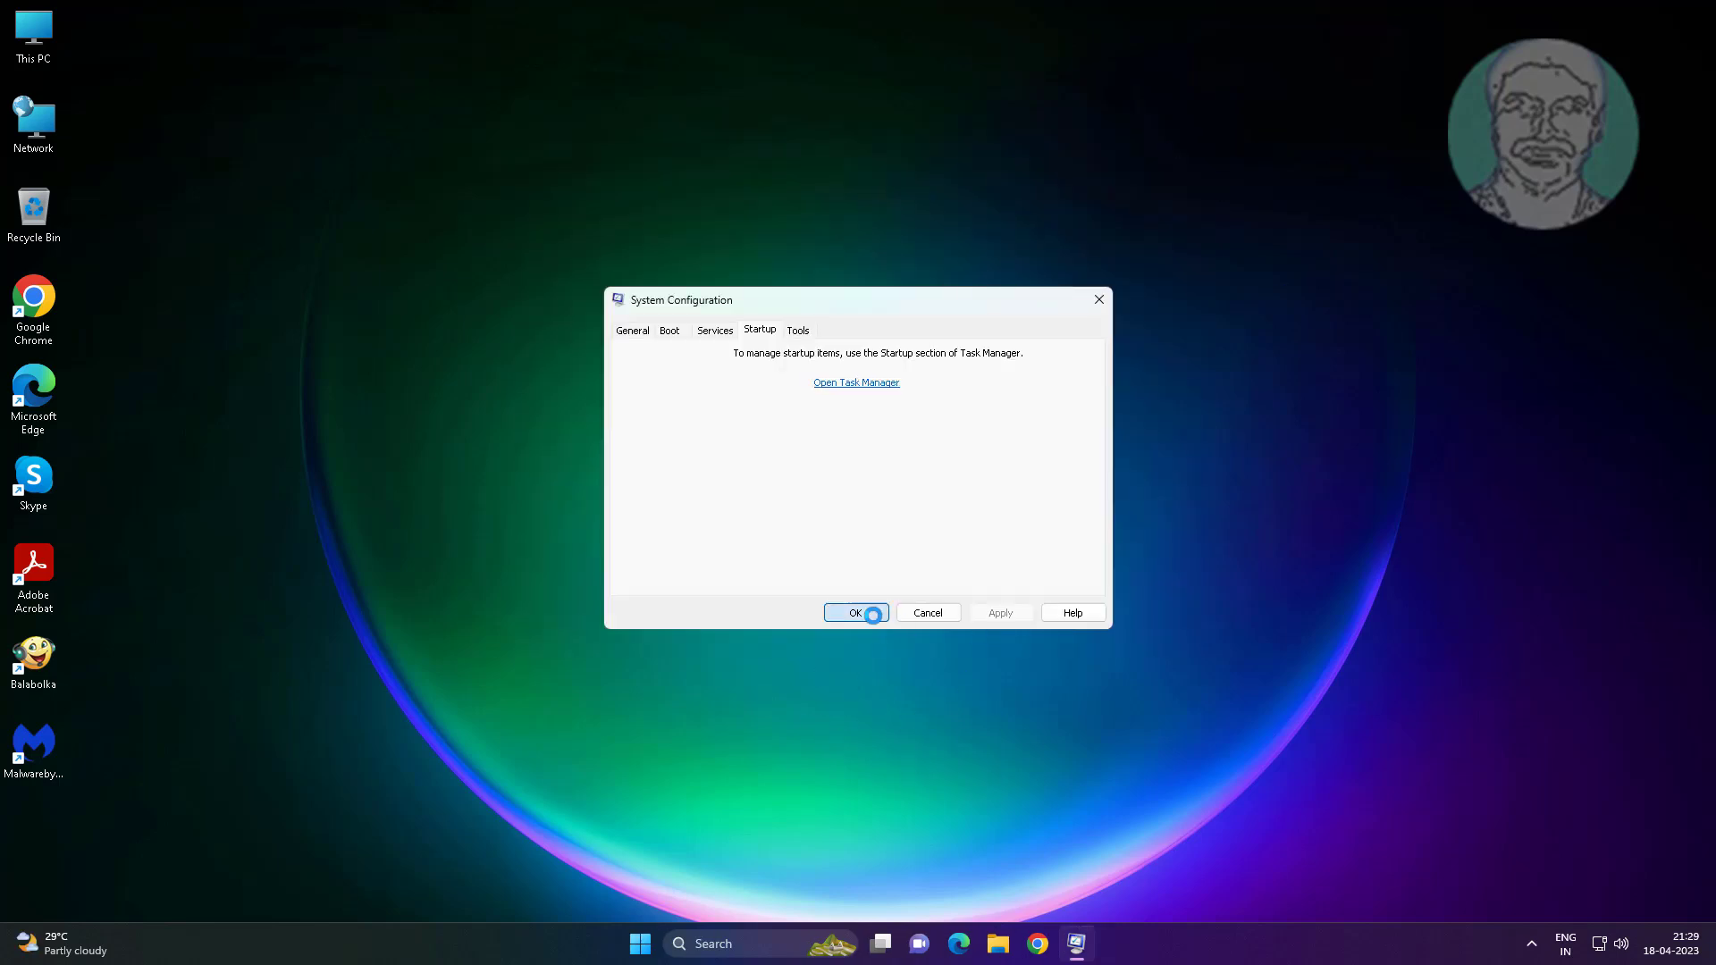
pyautogui.click(856, 613)
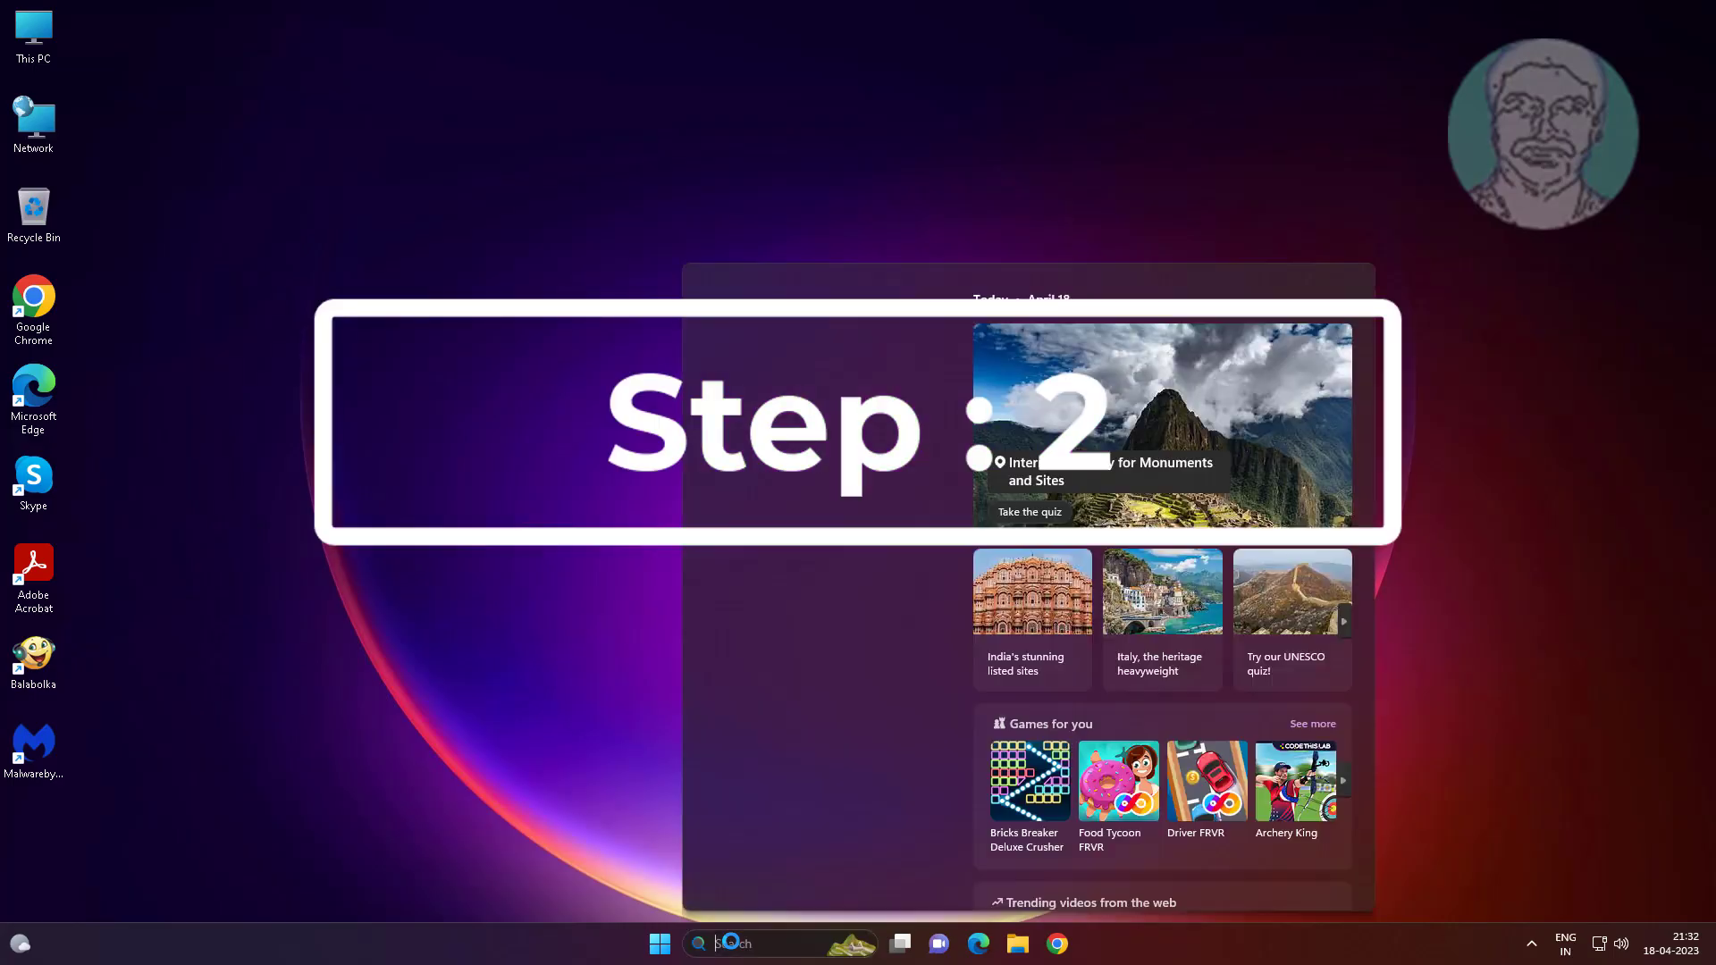
# Launch Windows Memory Diagnostic and choose 'Restart now and check for problems'
pyautogui.write('memory diagnostic')
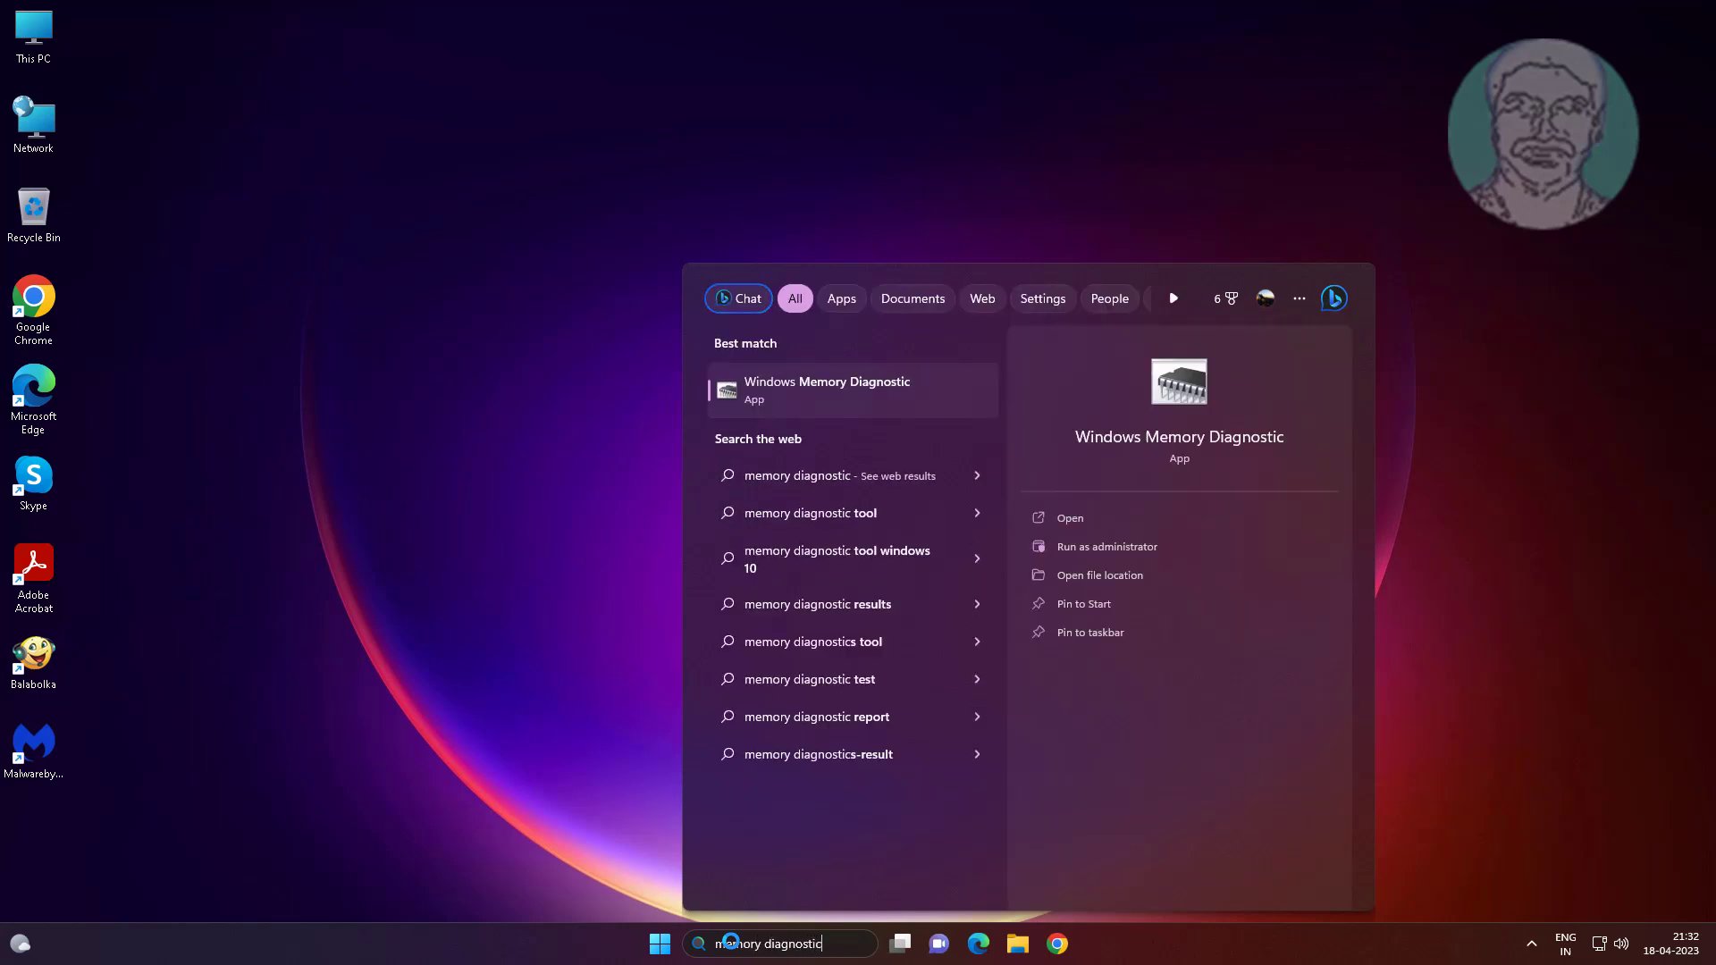
pyautogui.click(827, 387)
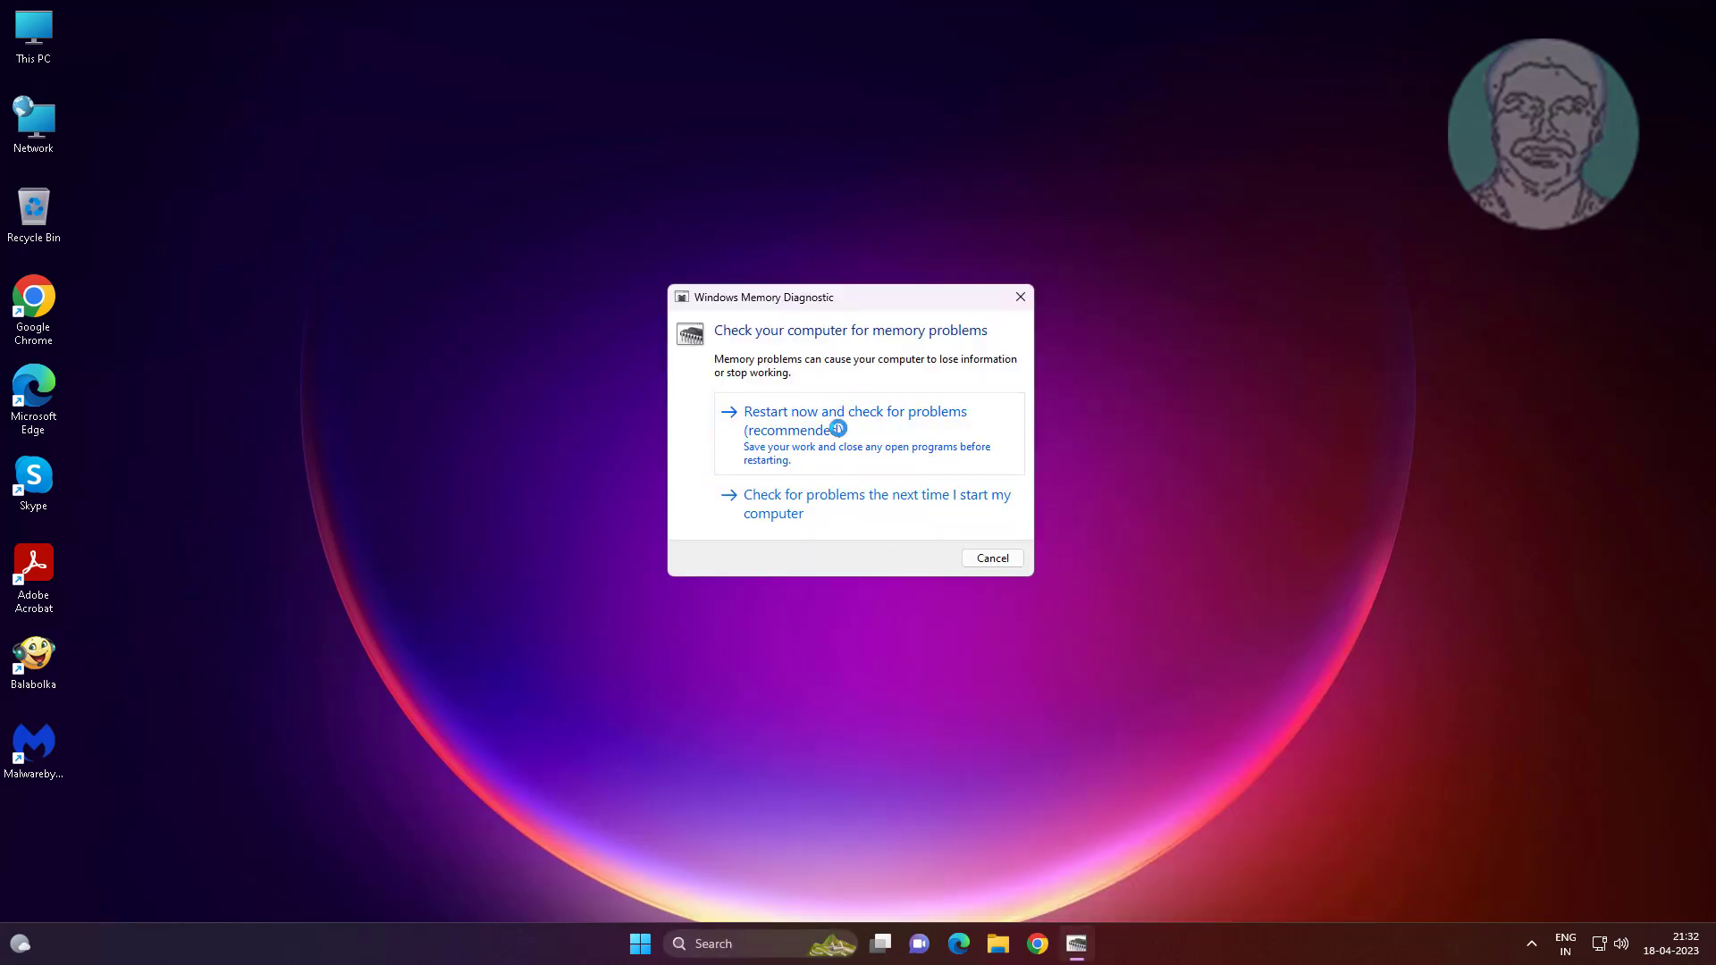
pyautogui.click(855, 419)
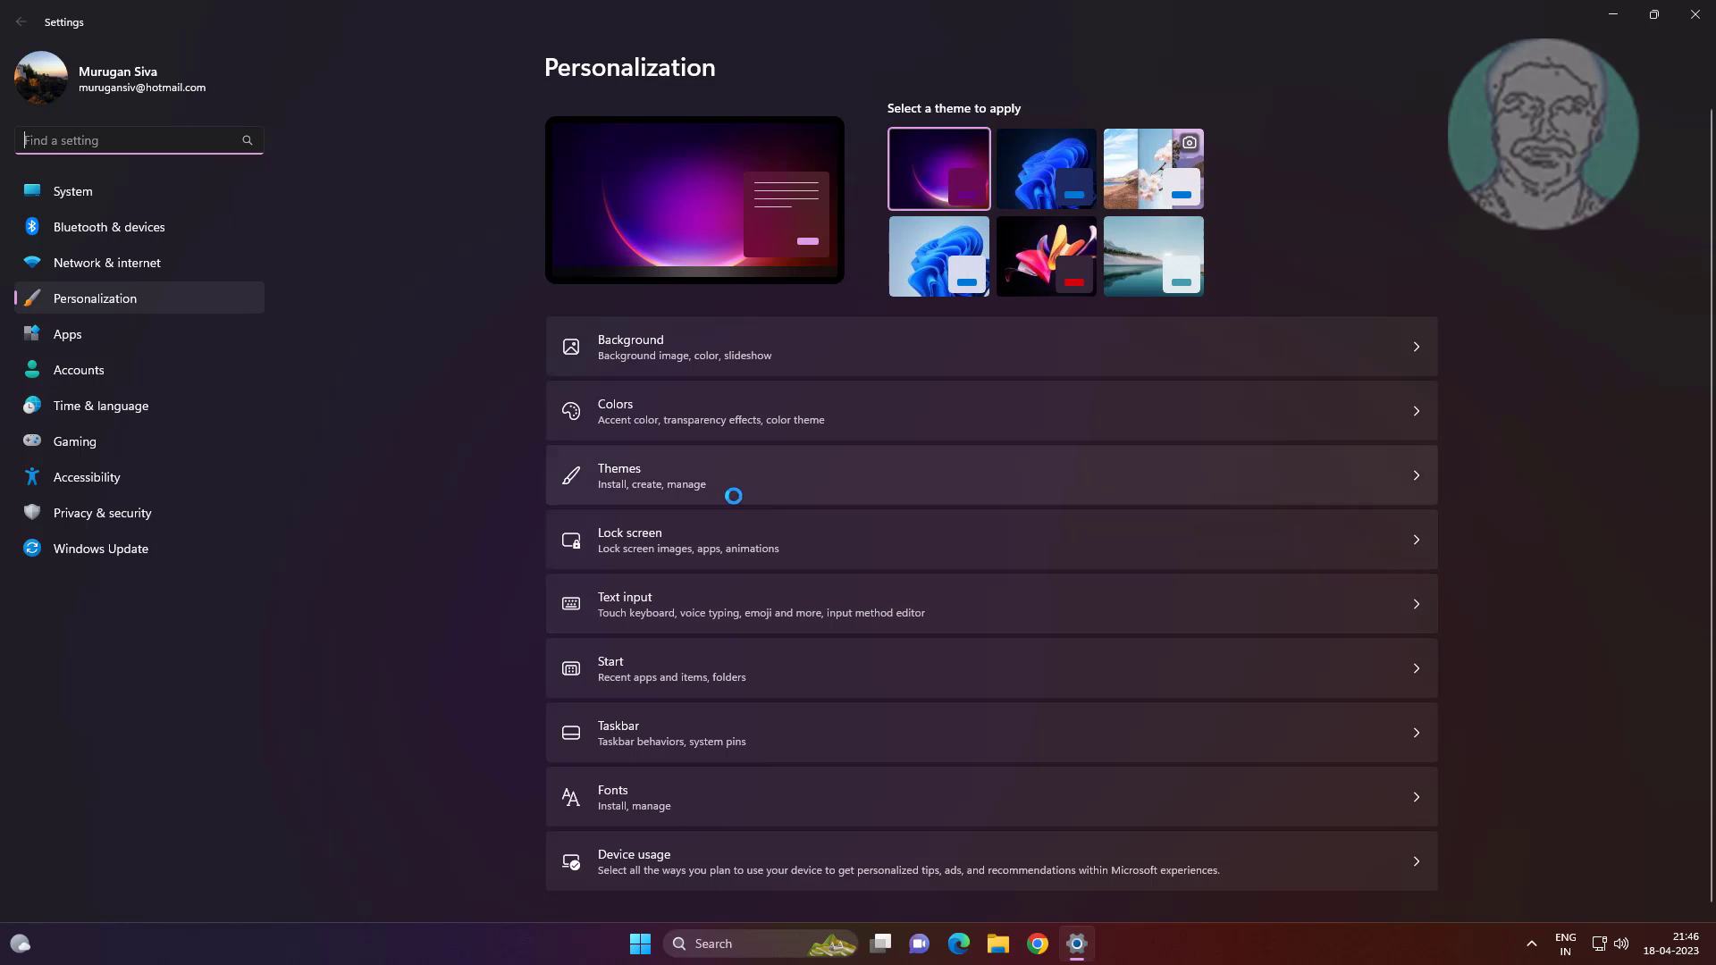
# In Desktop Icon Settings, hide the Network and Recycle Bin icons and apply
pyautogui.click(620, 475)
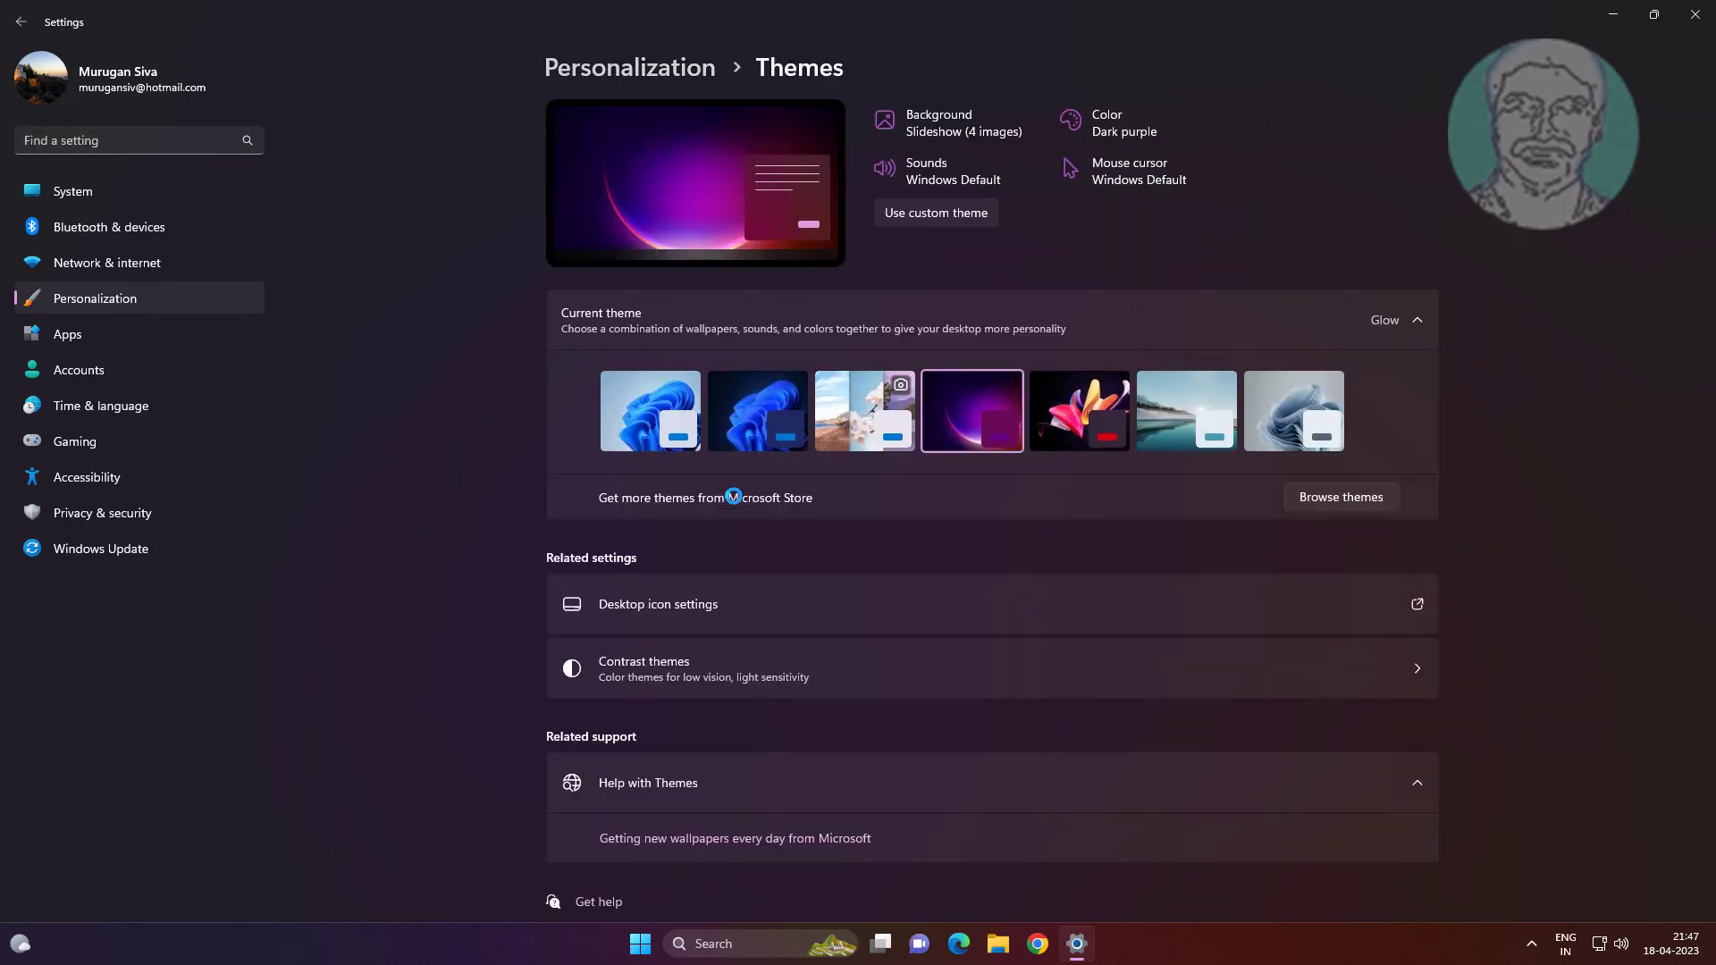
pyautogui.click(656, 604)
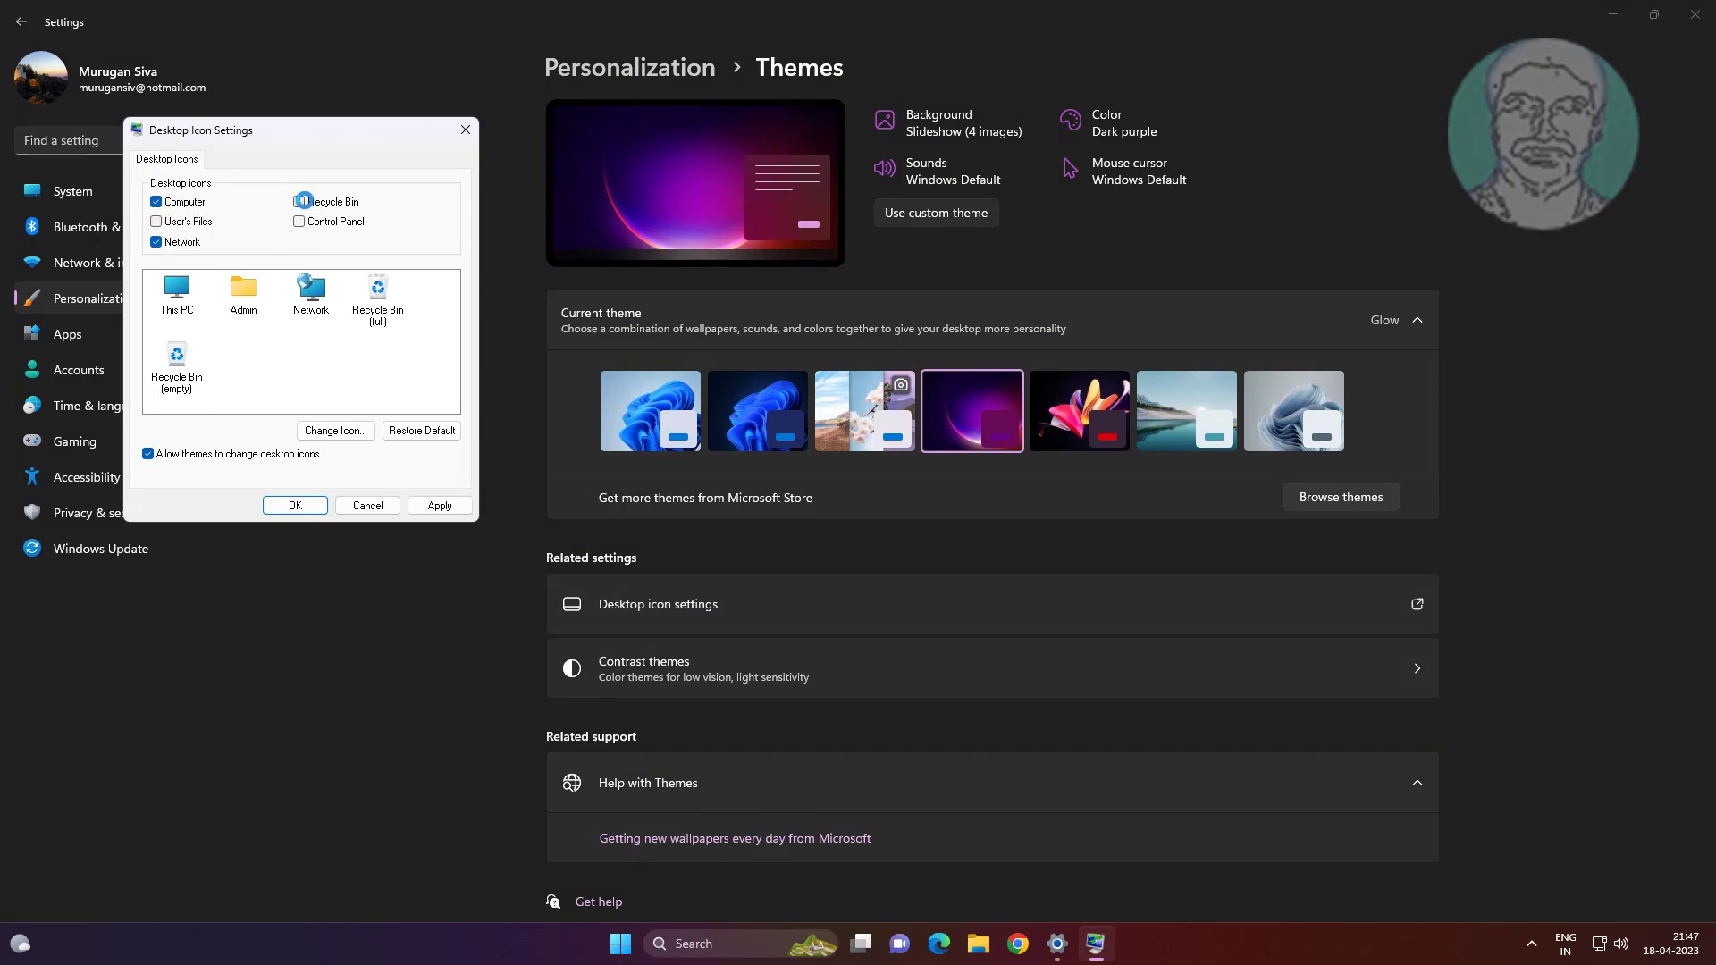
pyautogui.click(298, 202)
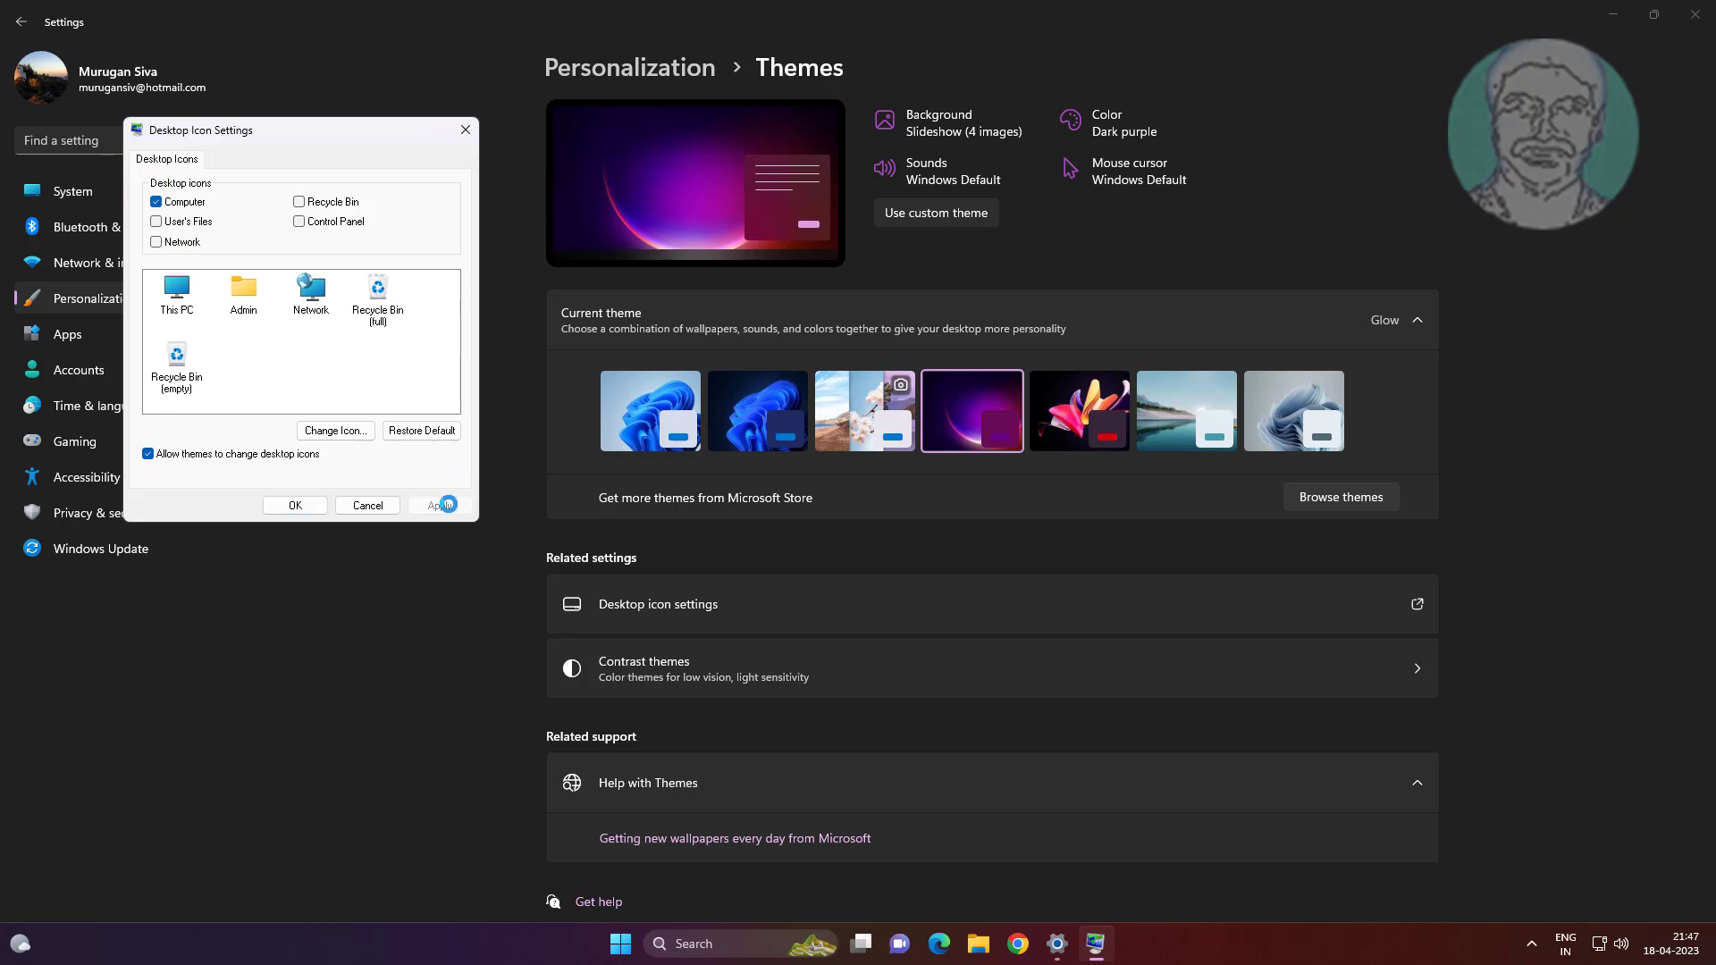
pyautogui.click(295, 504)
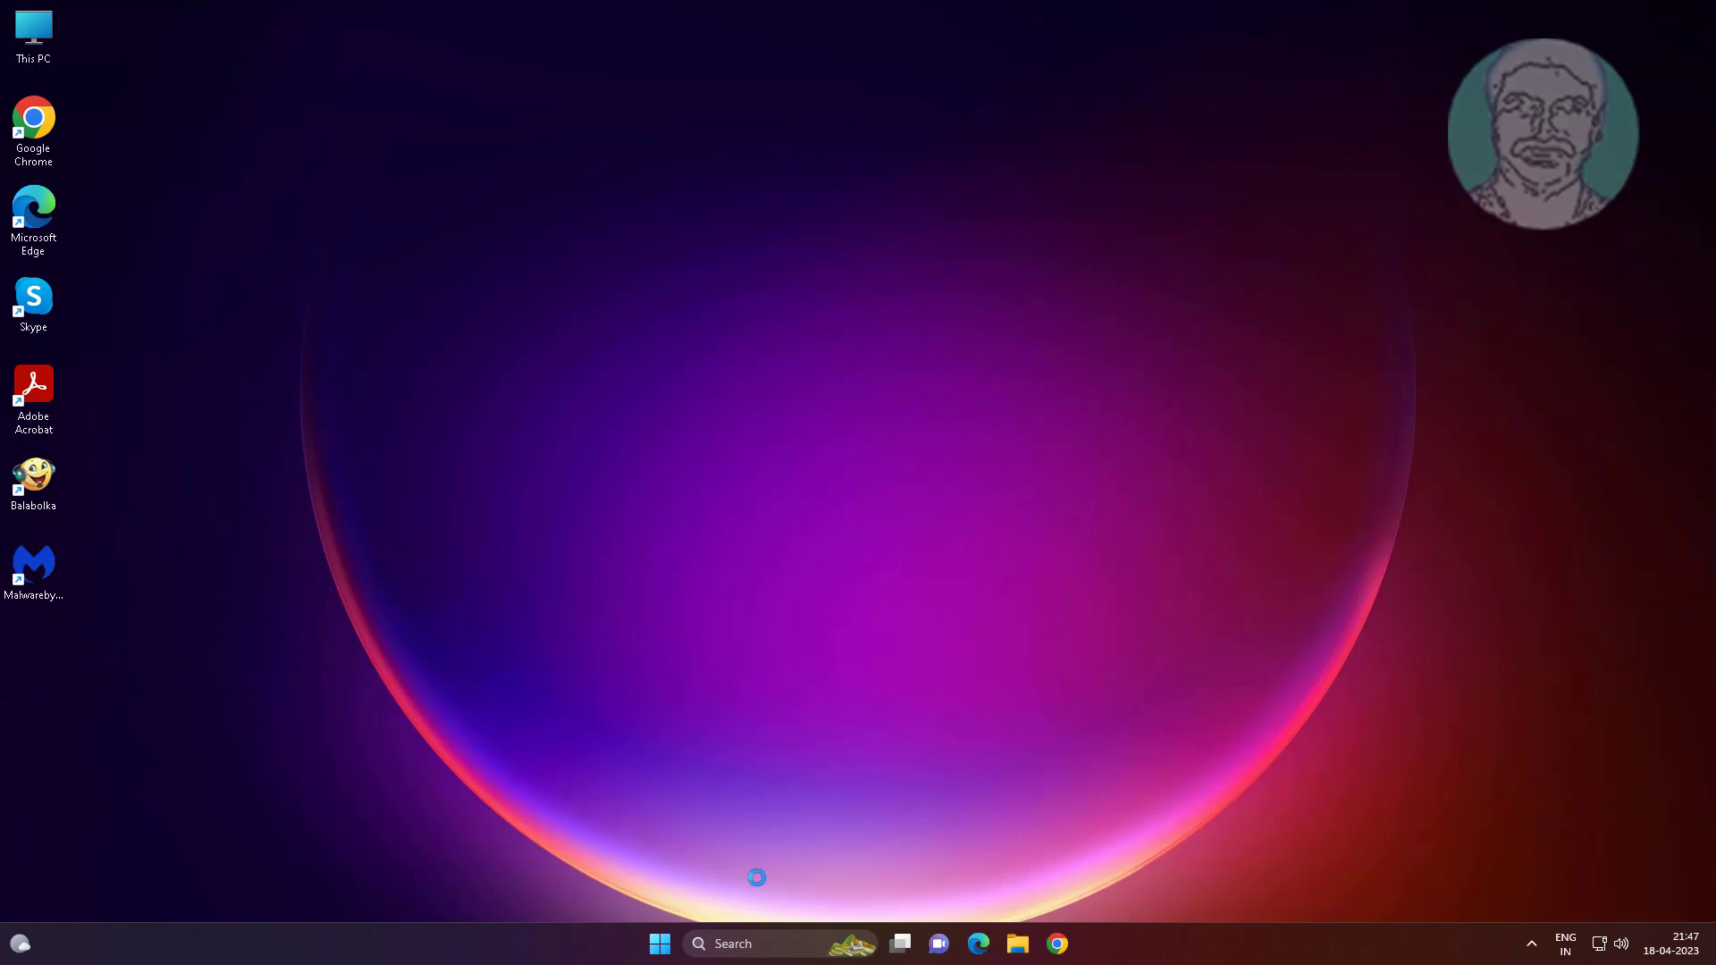
# From Settings > System > About, reach Performance Options and choose Adjust for best performance
pyautogui.click(660, 943)
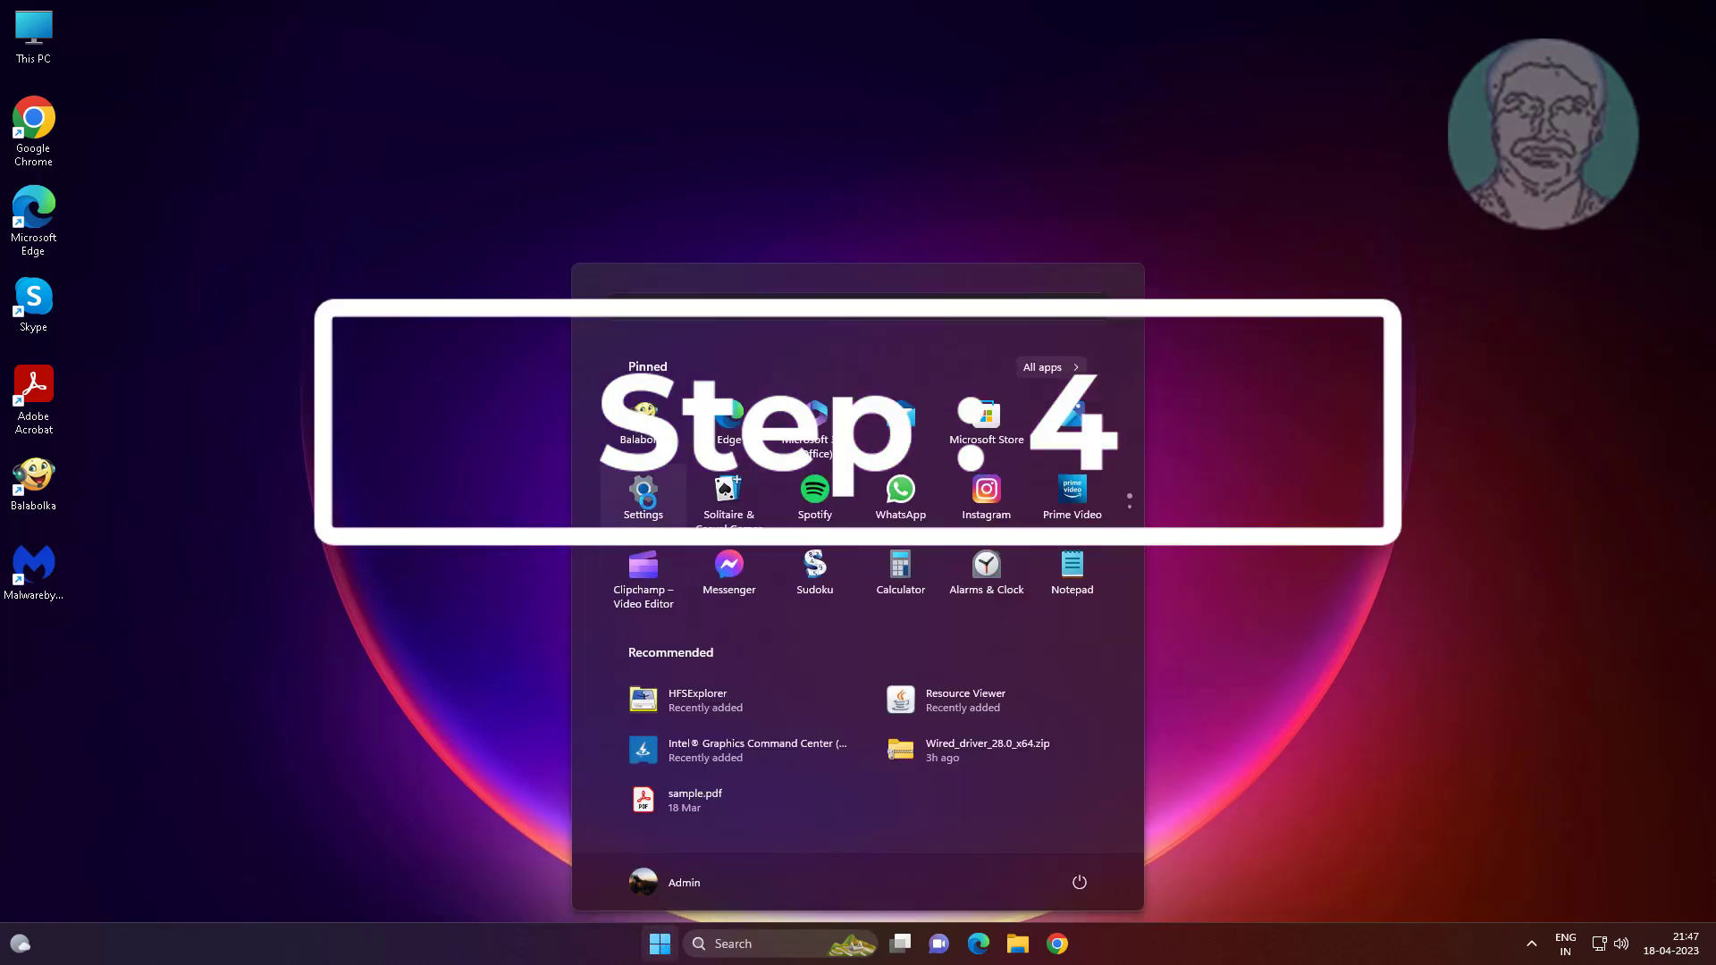
pyautogui.click(642, 498)
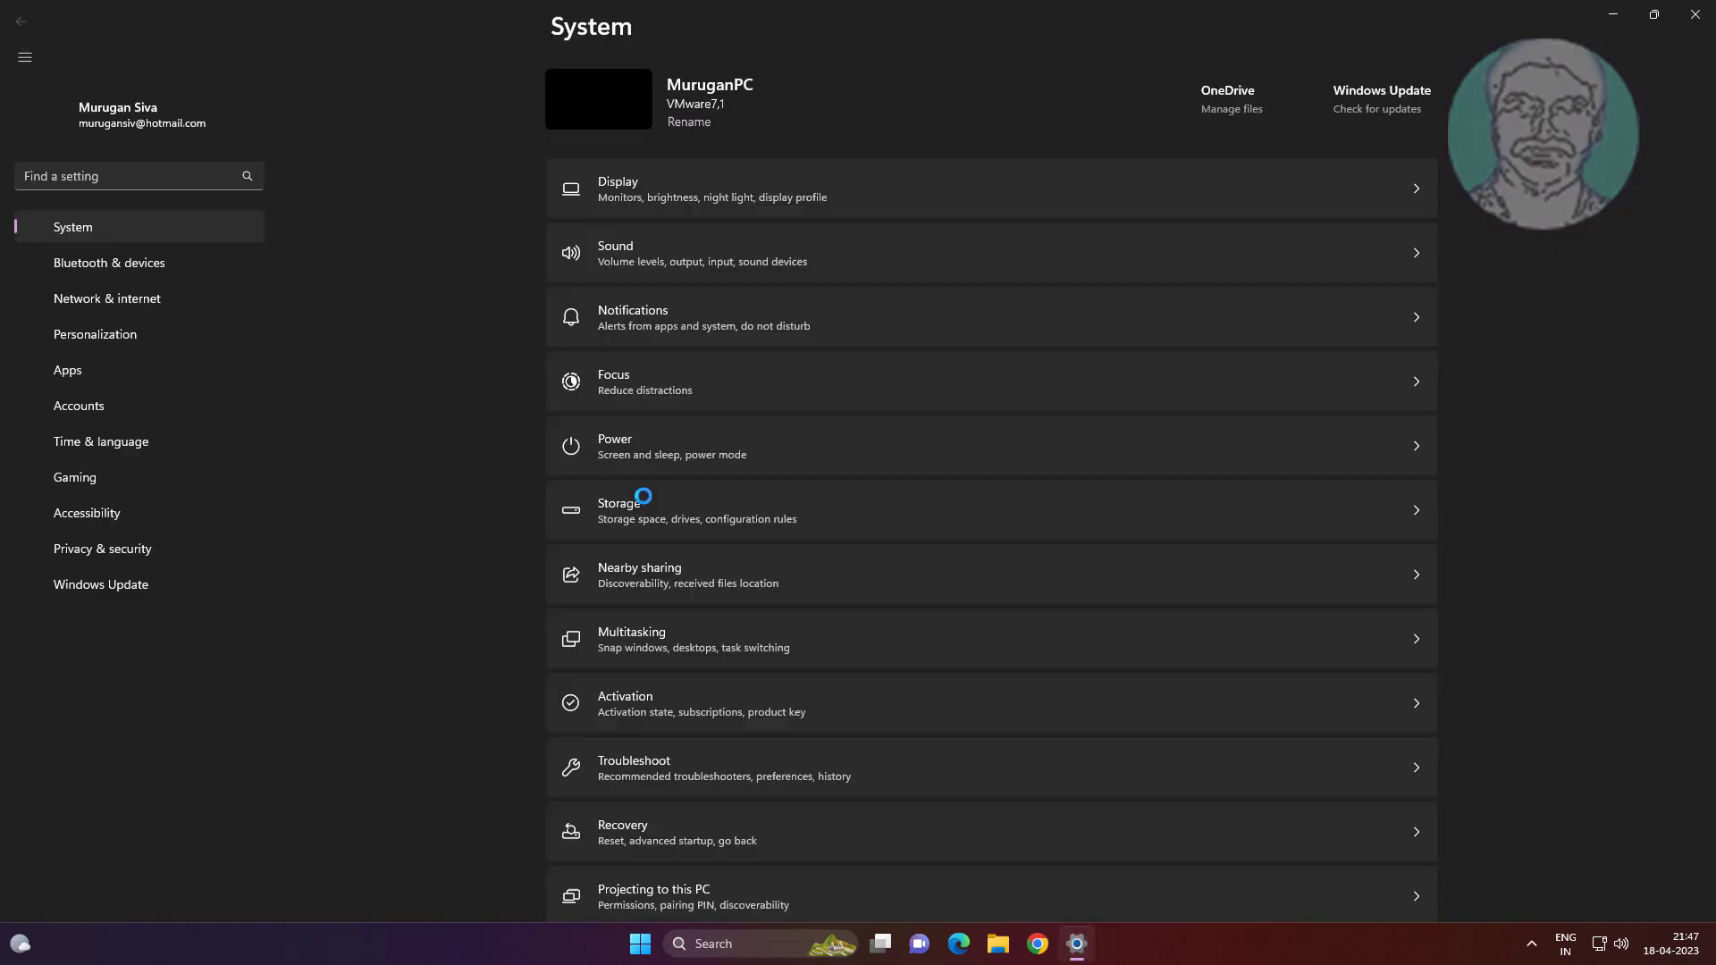
pyautogui.scroll(-3)
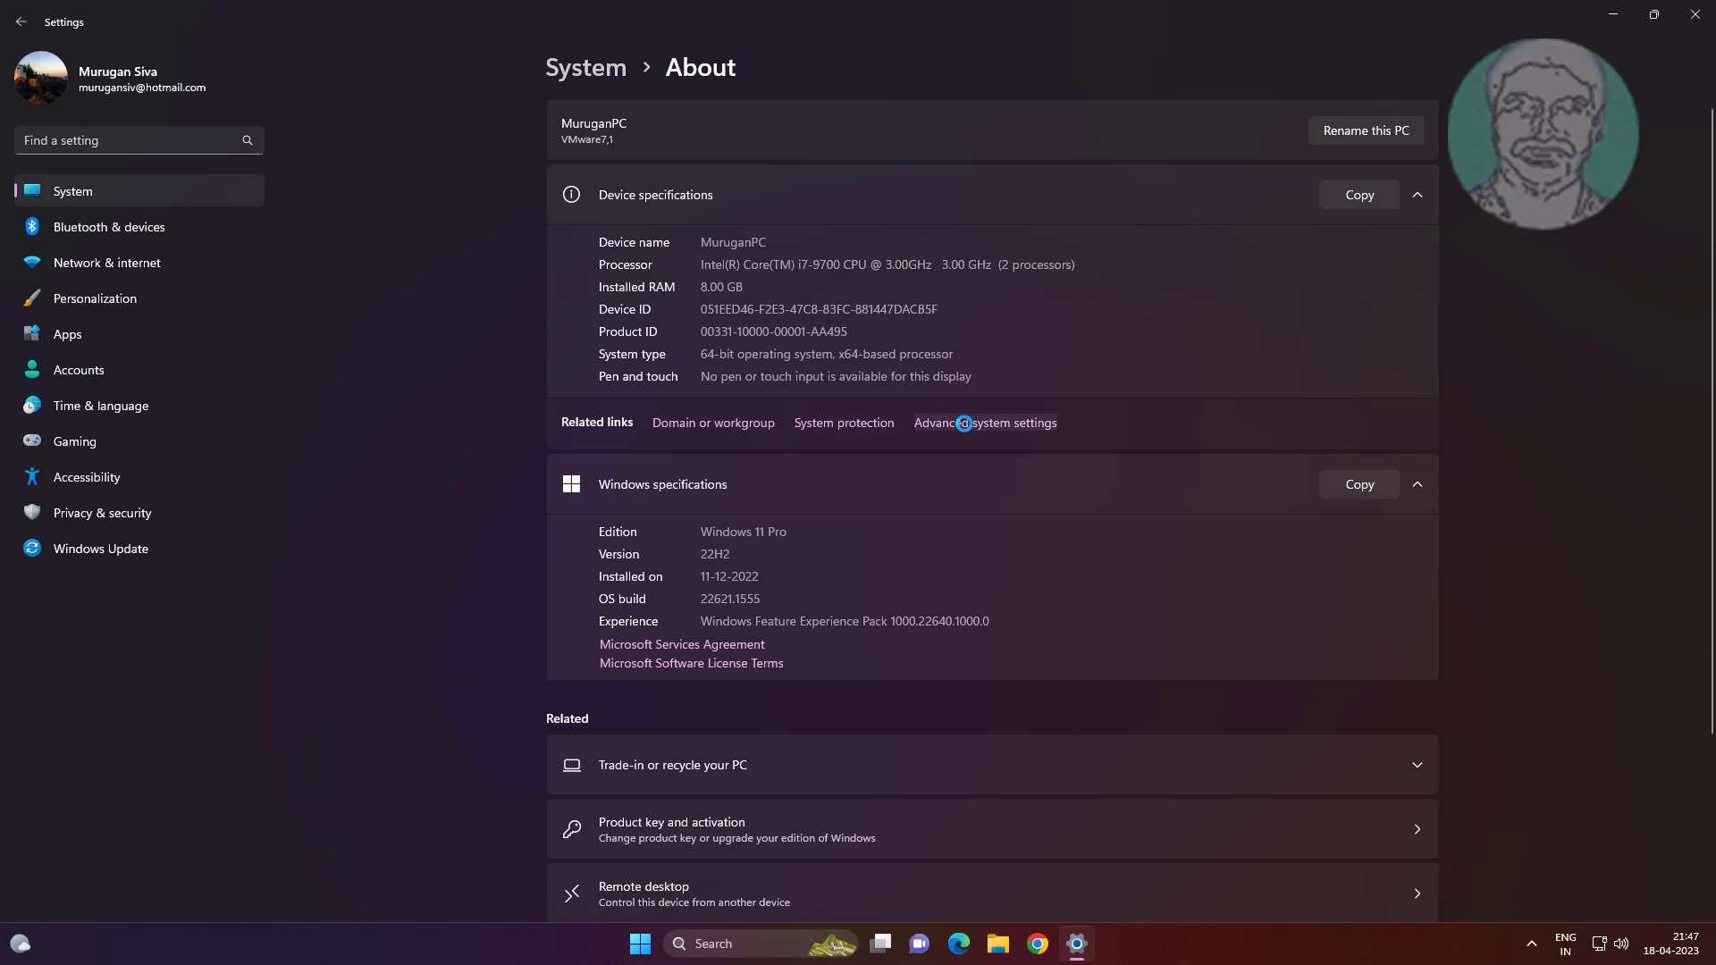
pyautogui.click(983, 422)
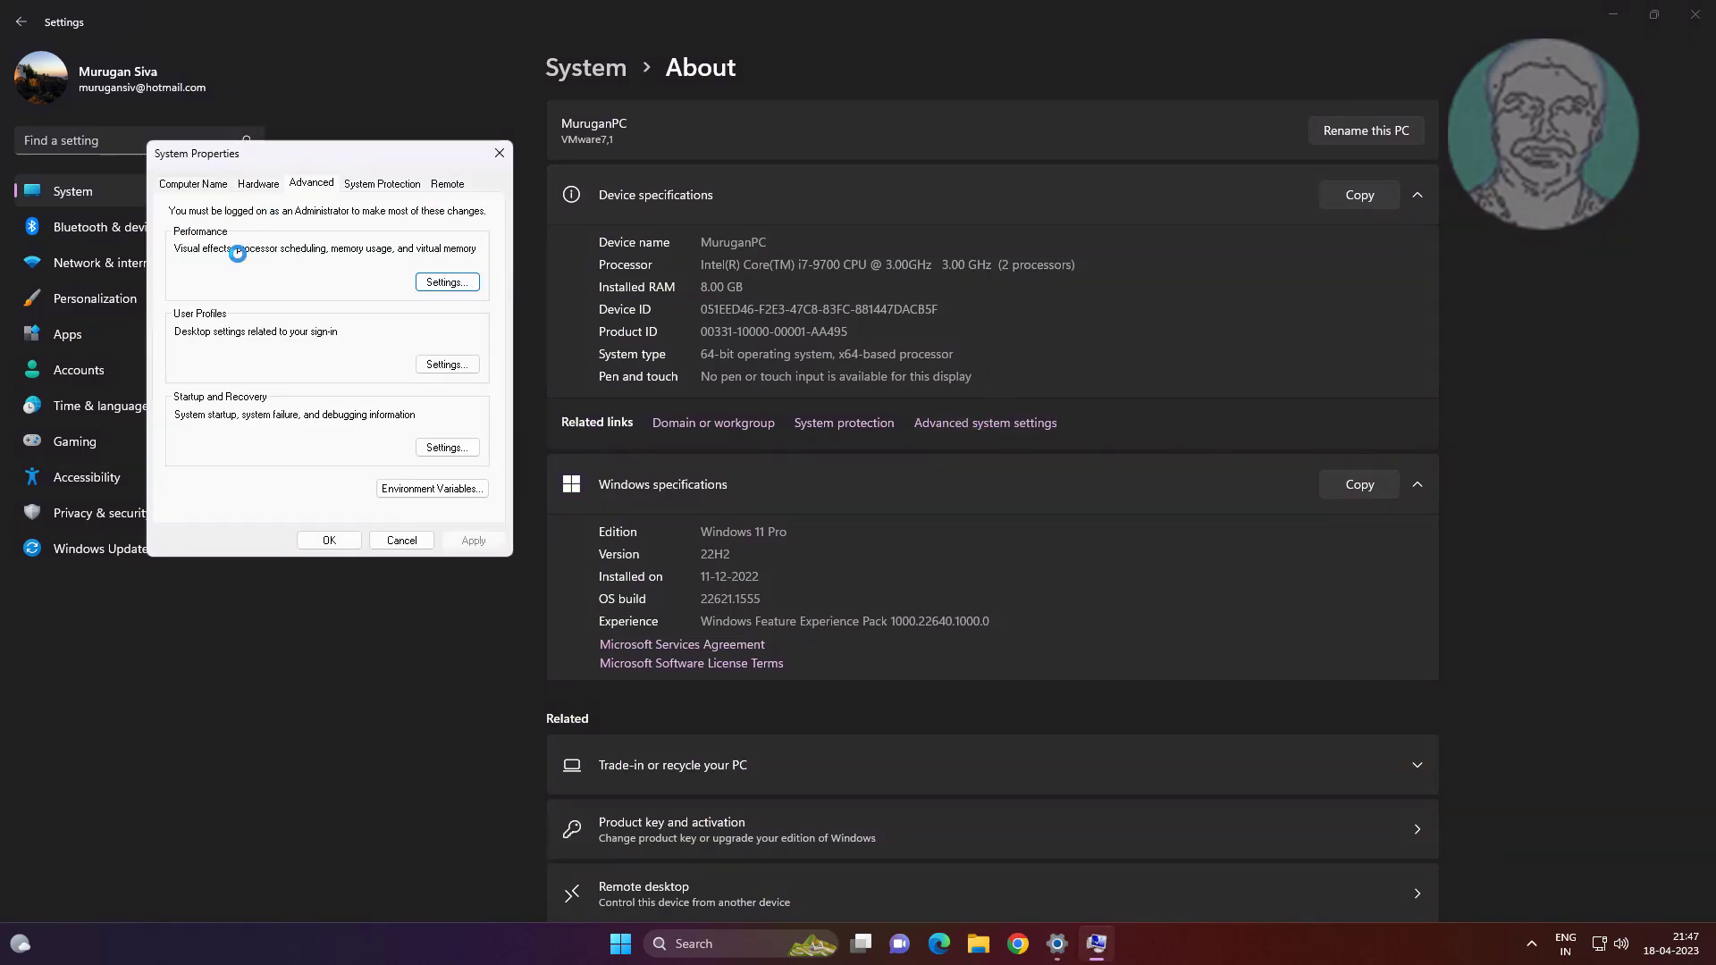
pyautogui.click(445, 281)
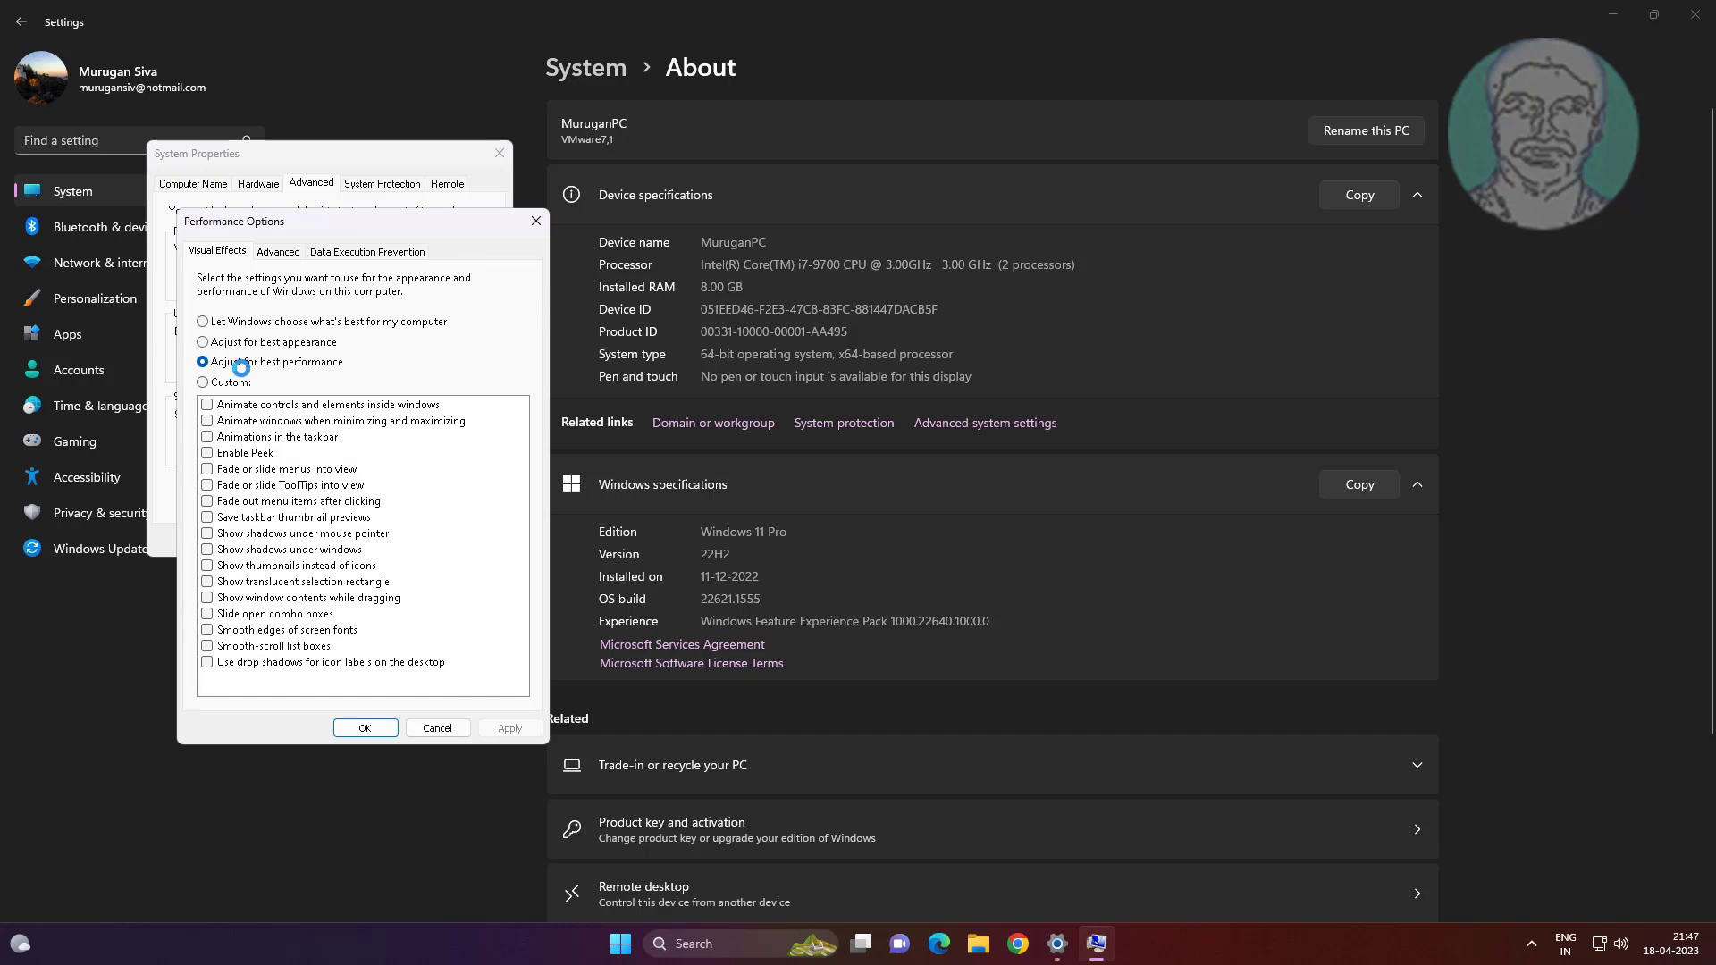